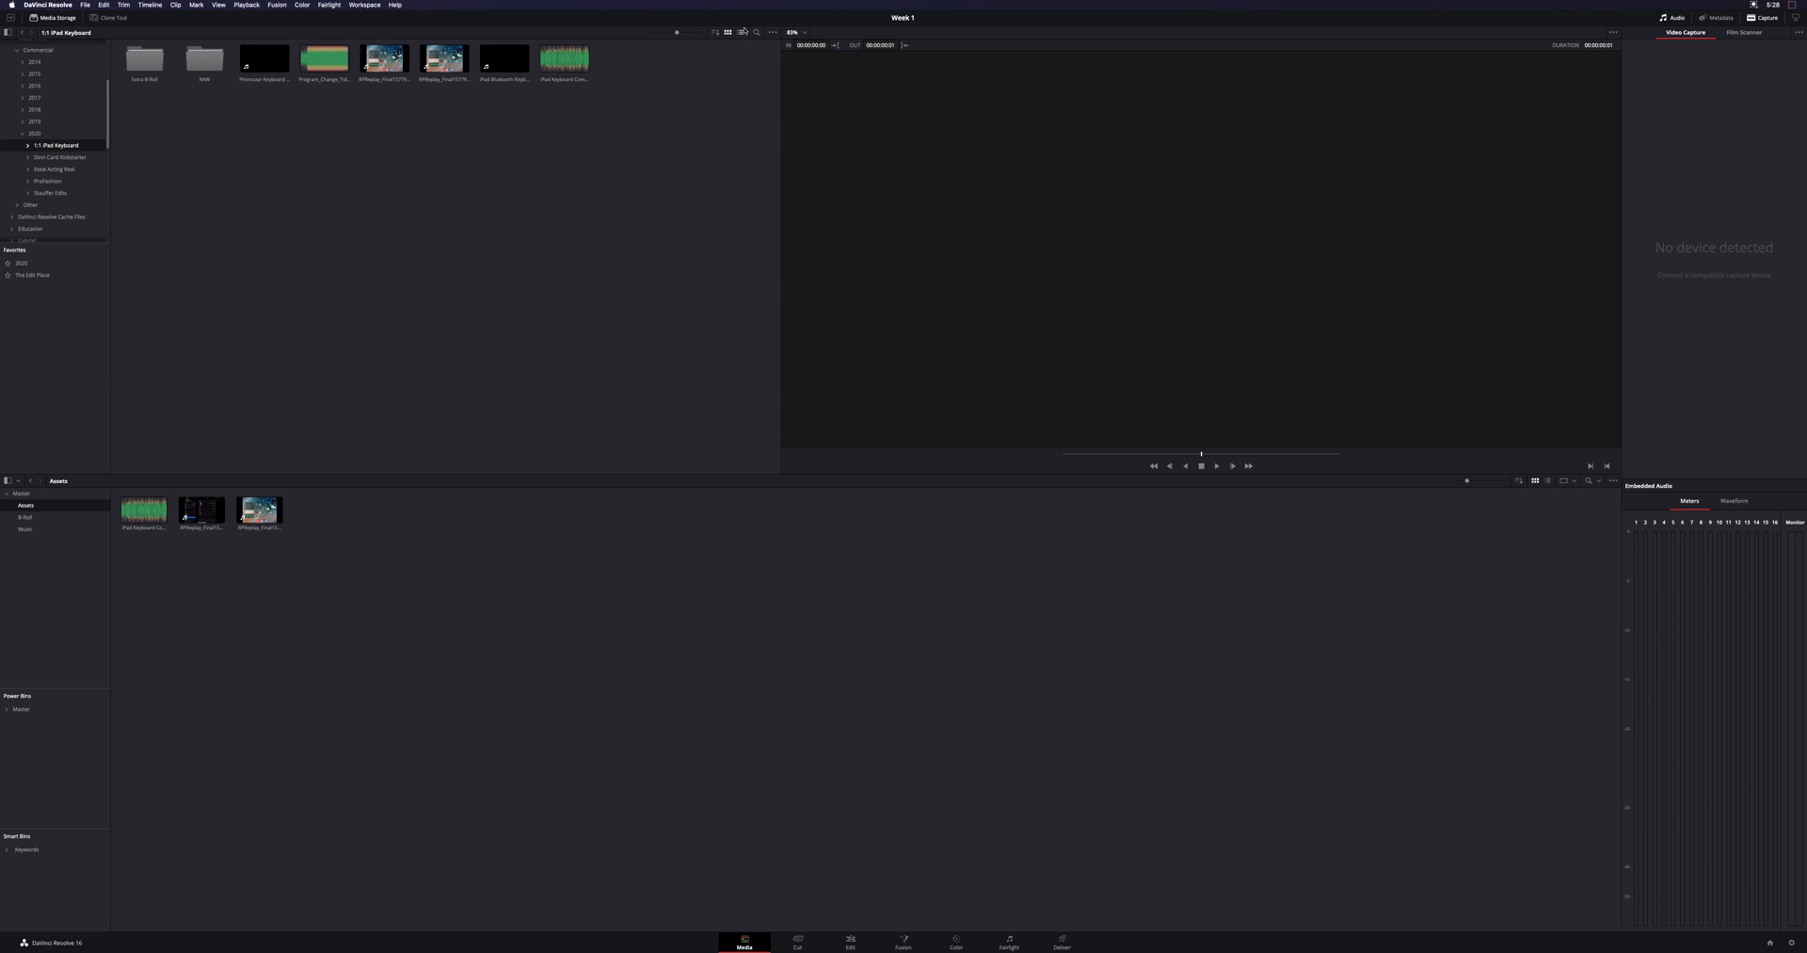
mouse_move(42, 517)
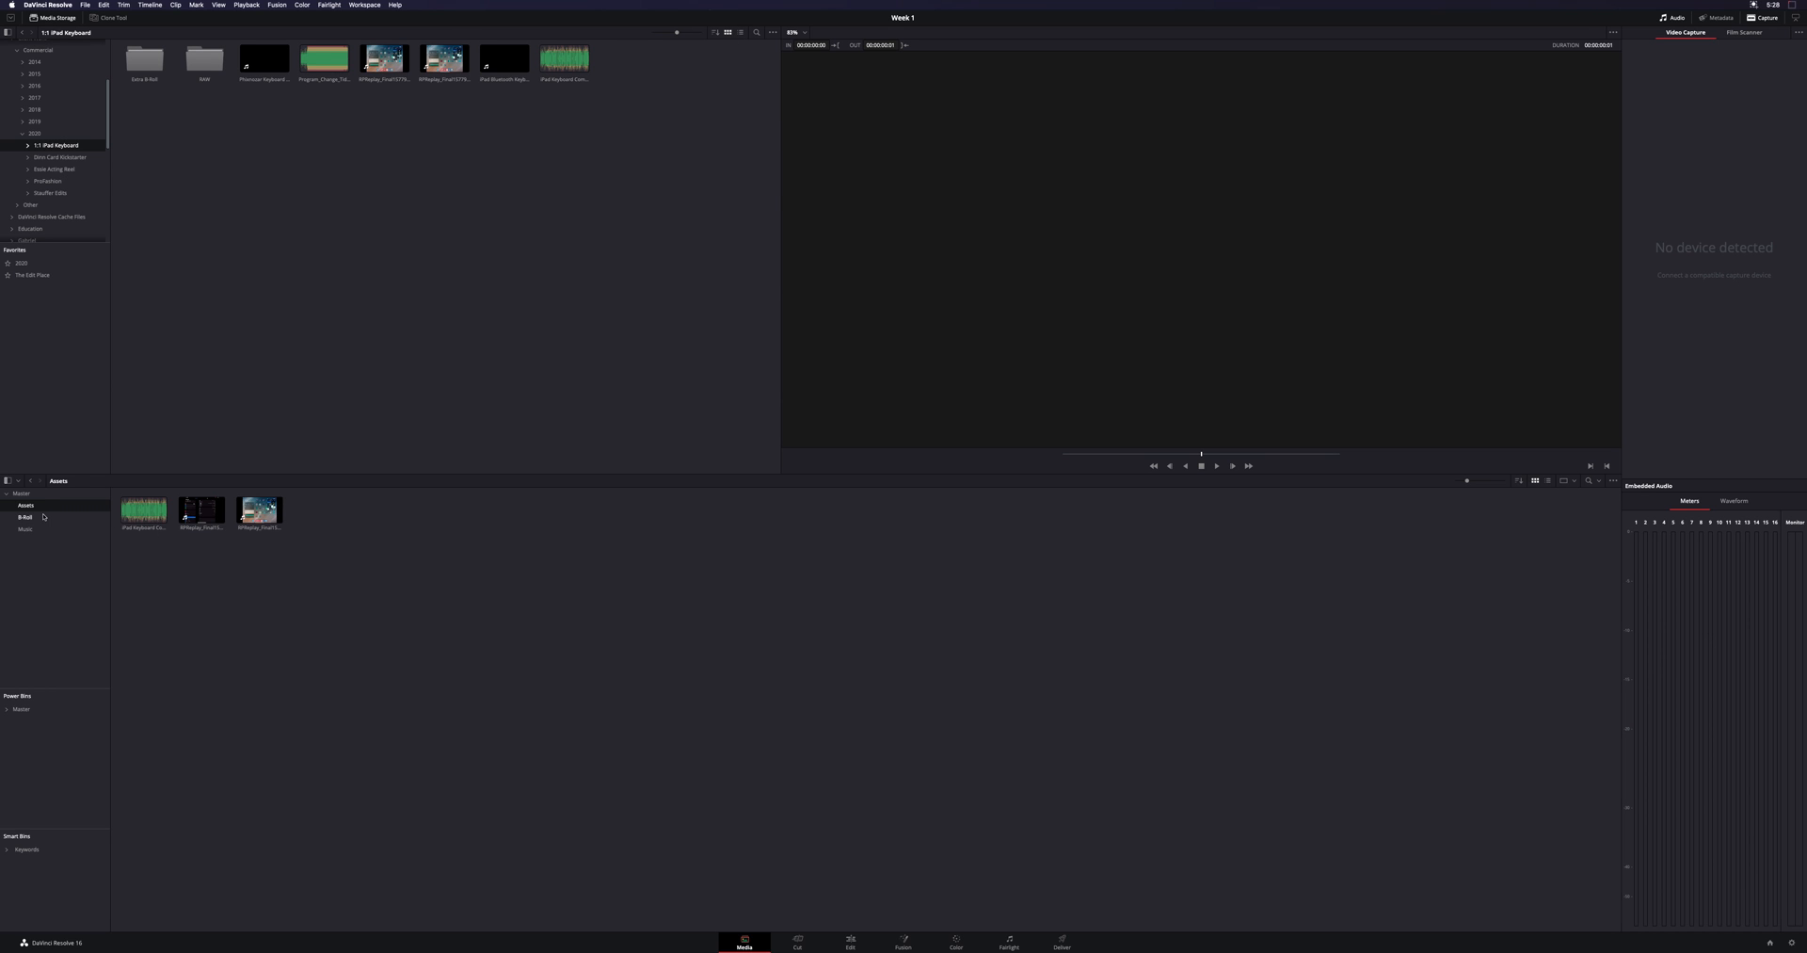
Open the B-Roll bin to show its imported clips in the media pool
click(24, 517)
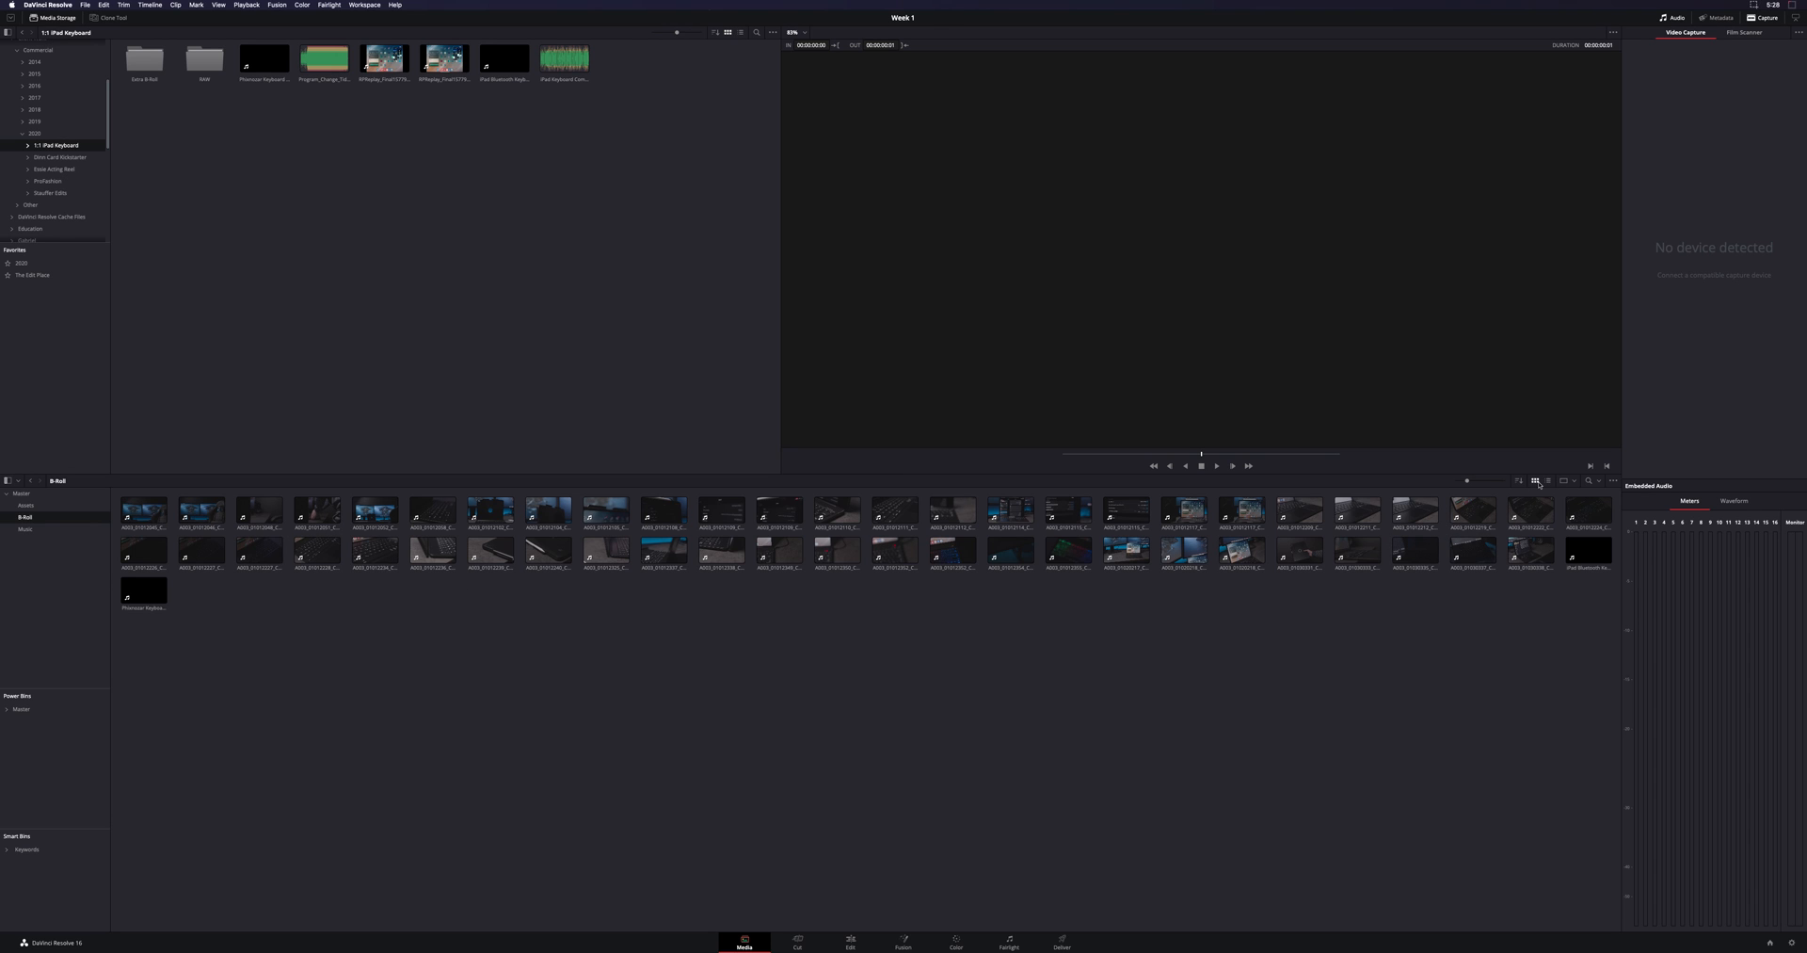
mouse_move(747, 96)
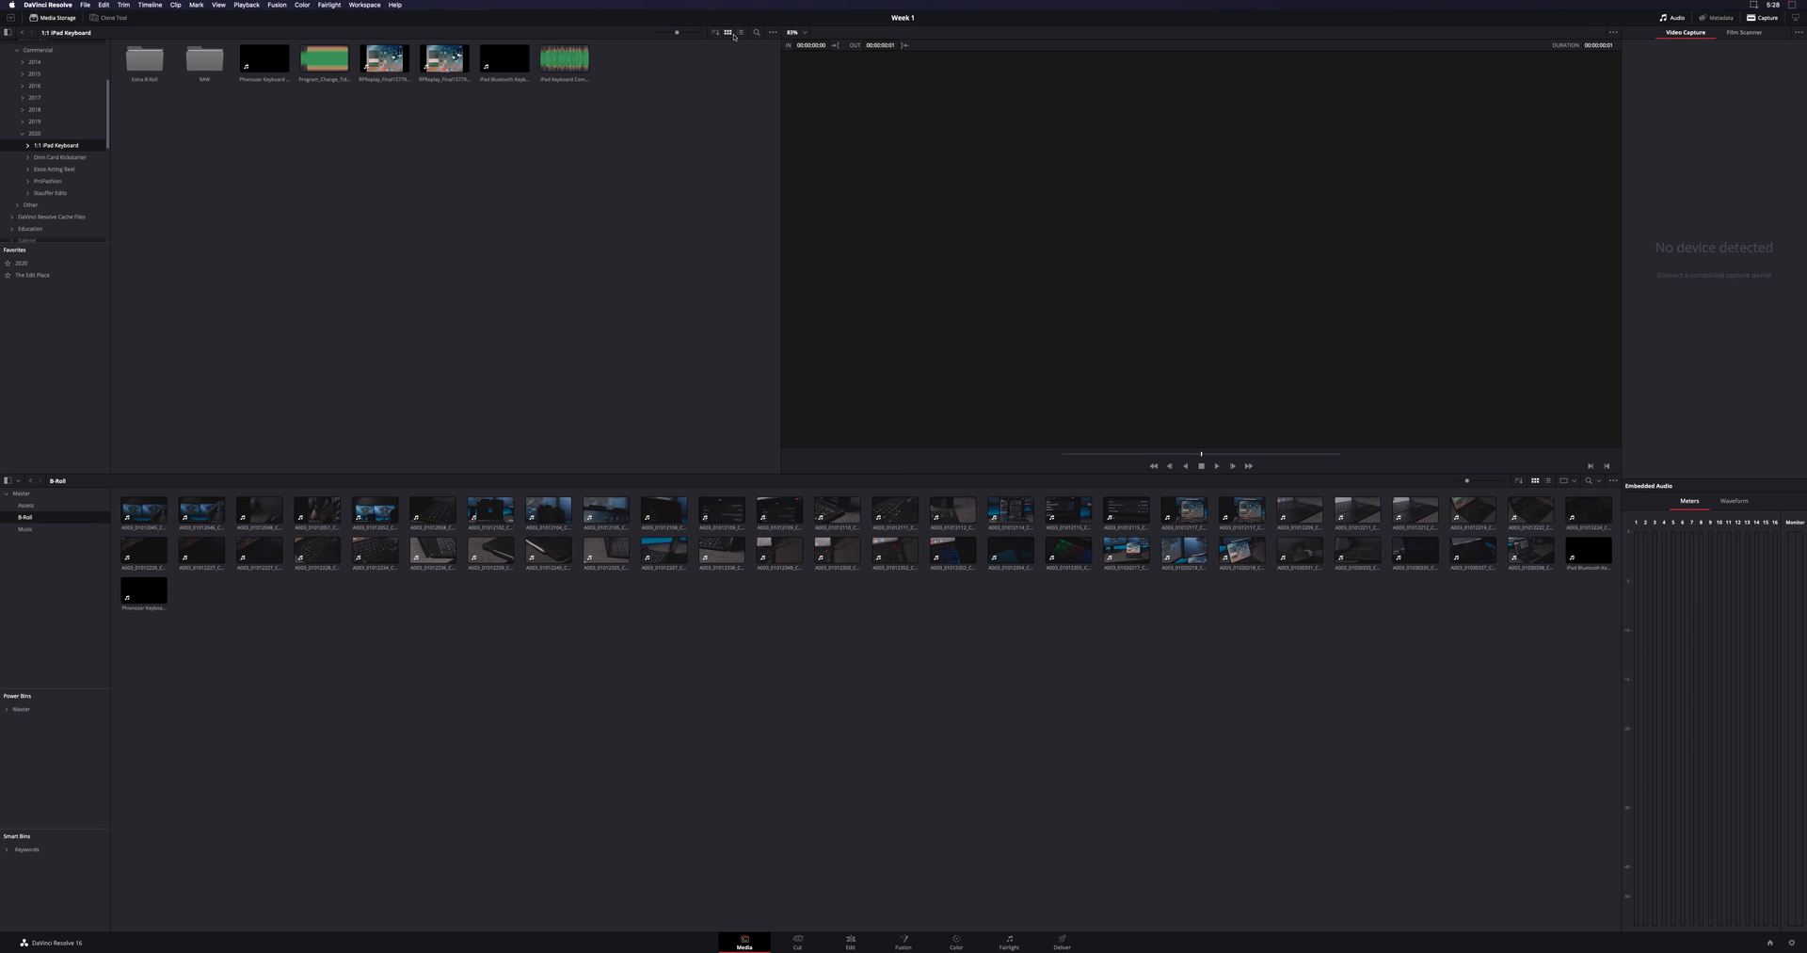
click(837, 511)
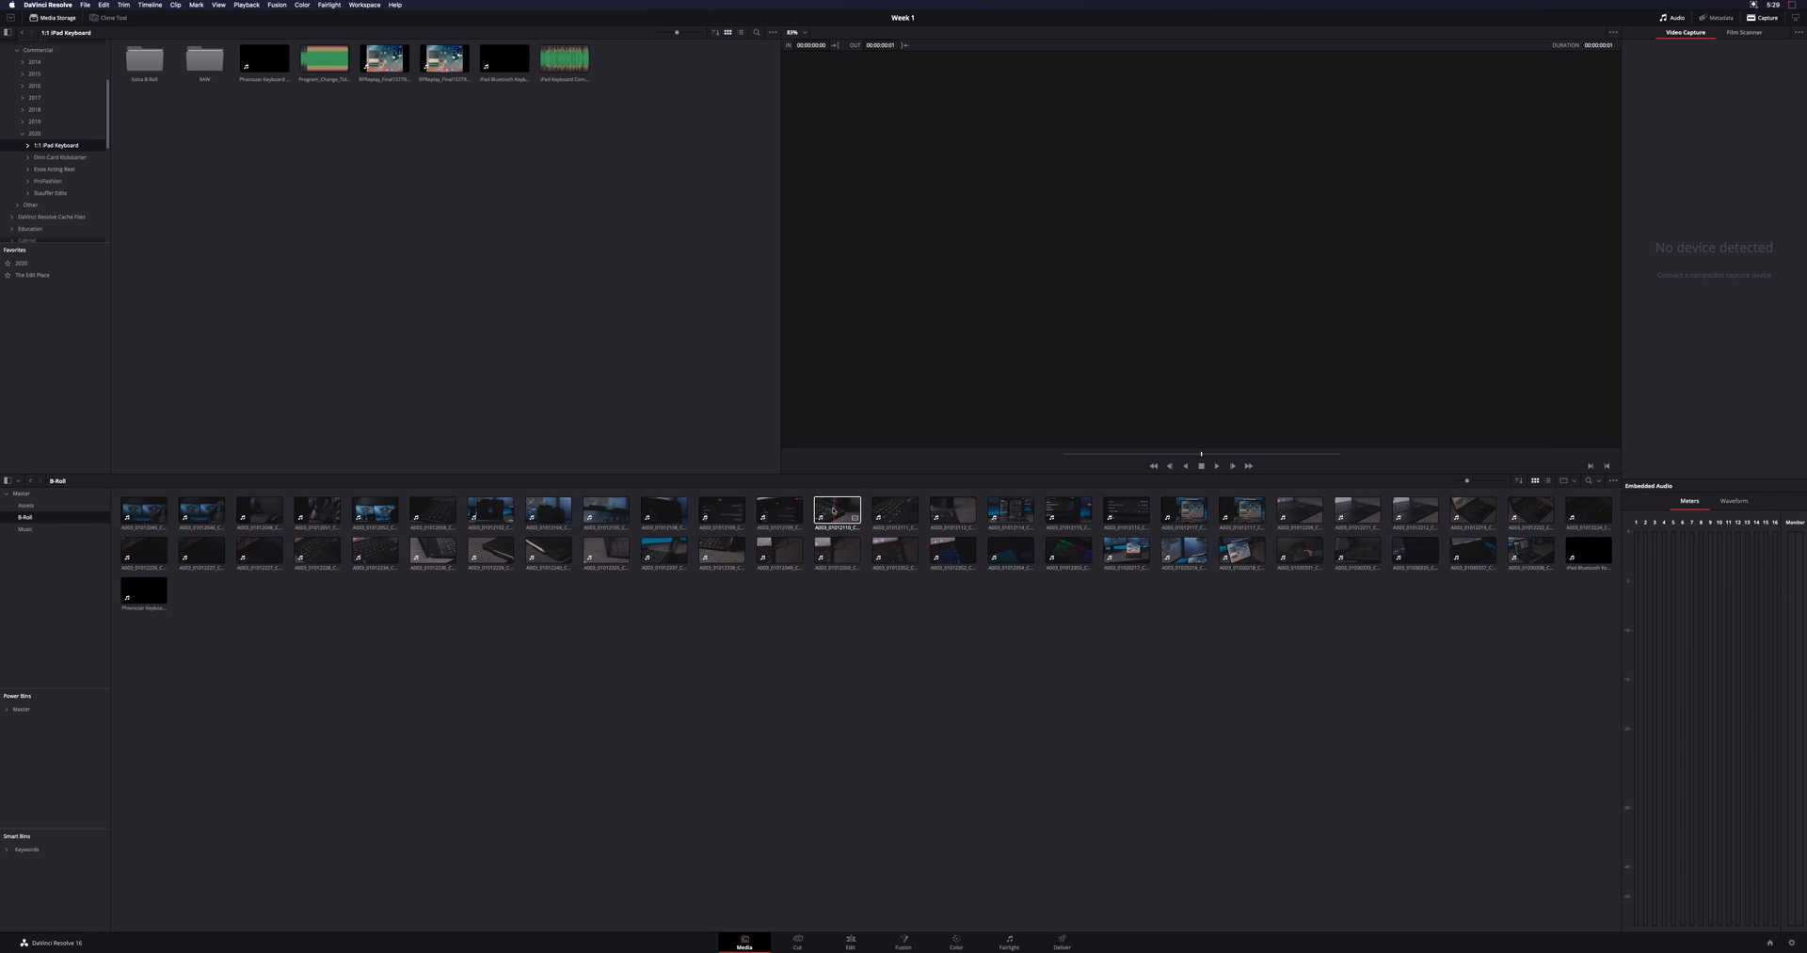
click(721, 510)
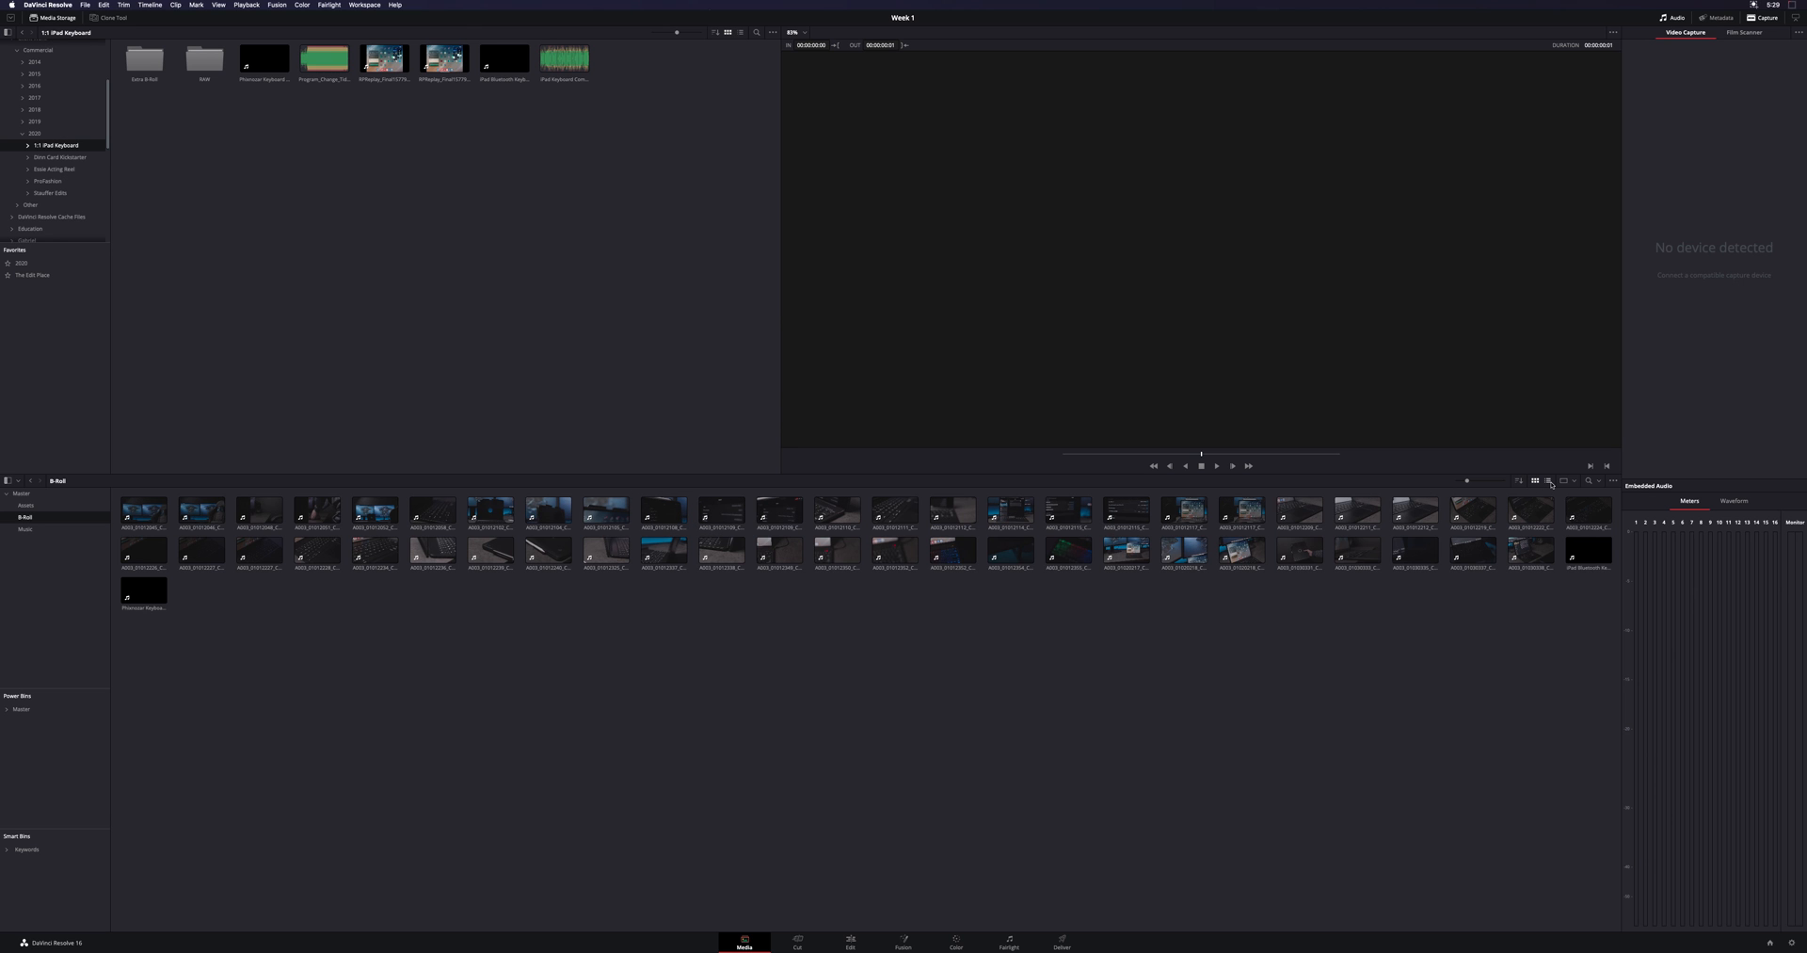
Switch the Media Pool to List View and scroll through the B-Roll clip metadata
click(1550, 481)
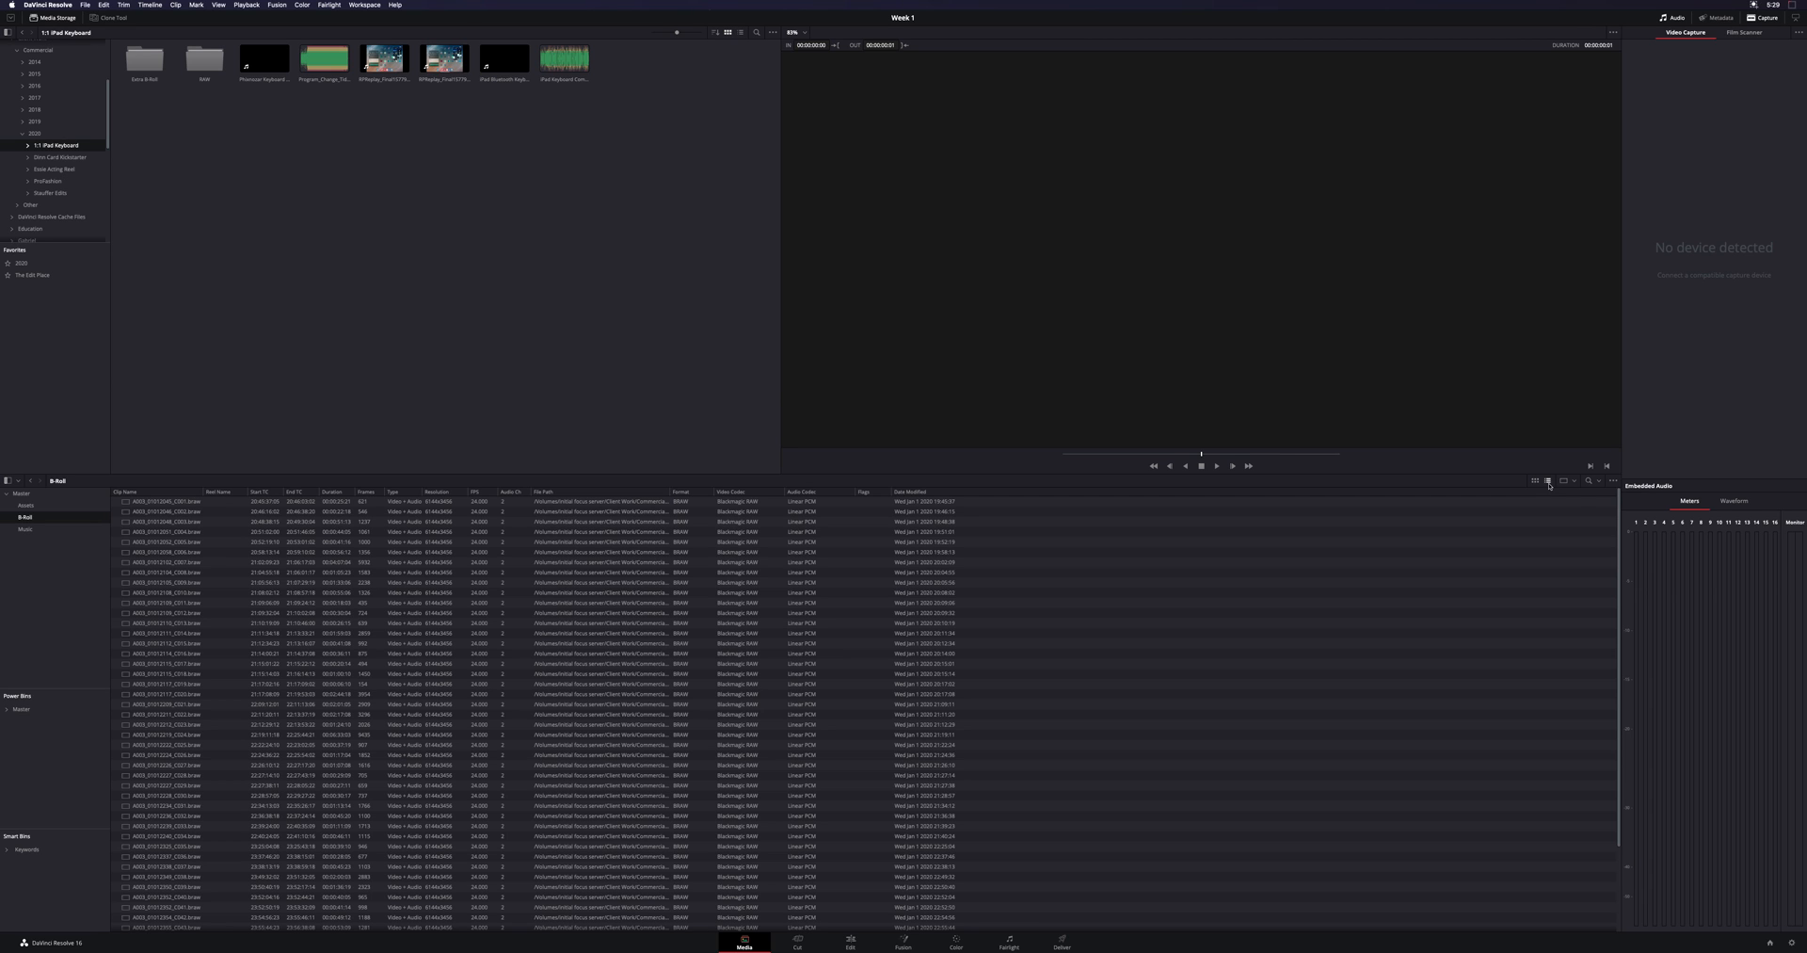
scroll(down, 3)
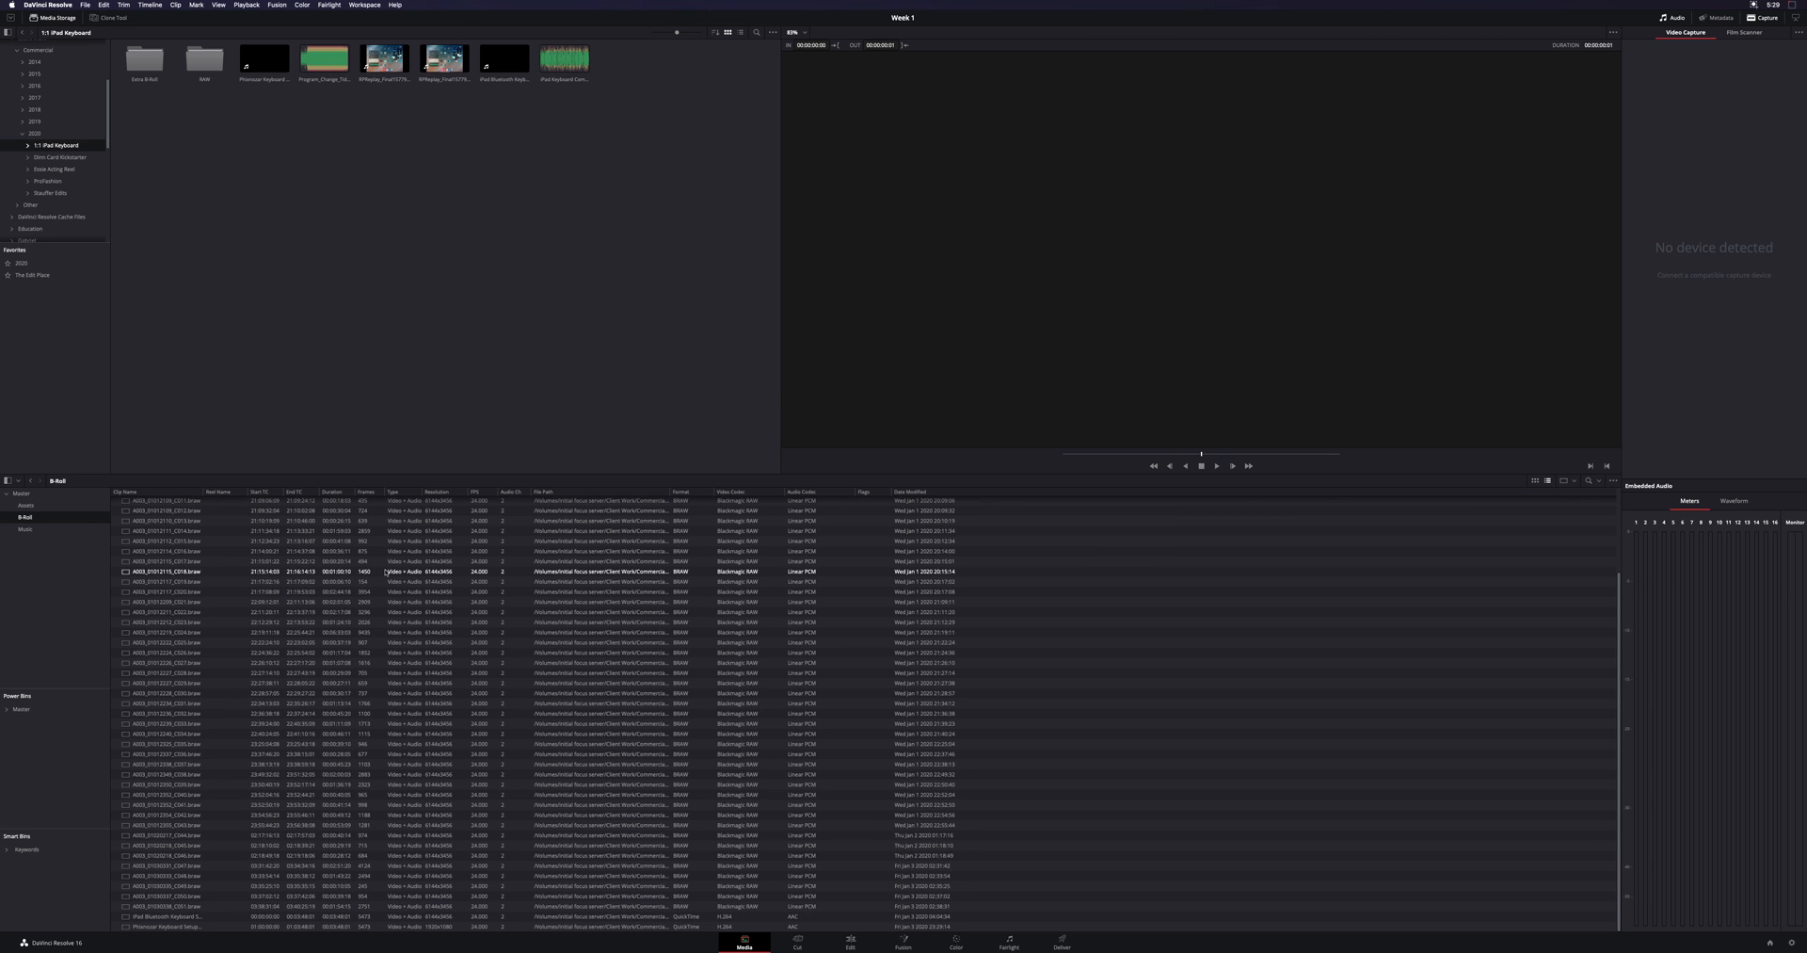
scroll(up, 3)
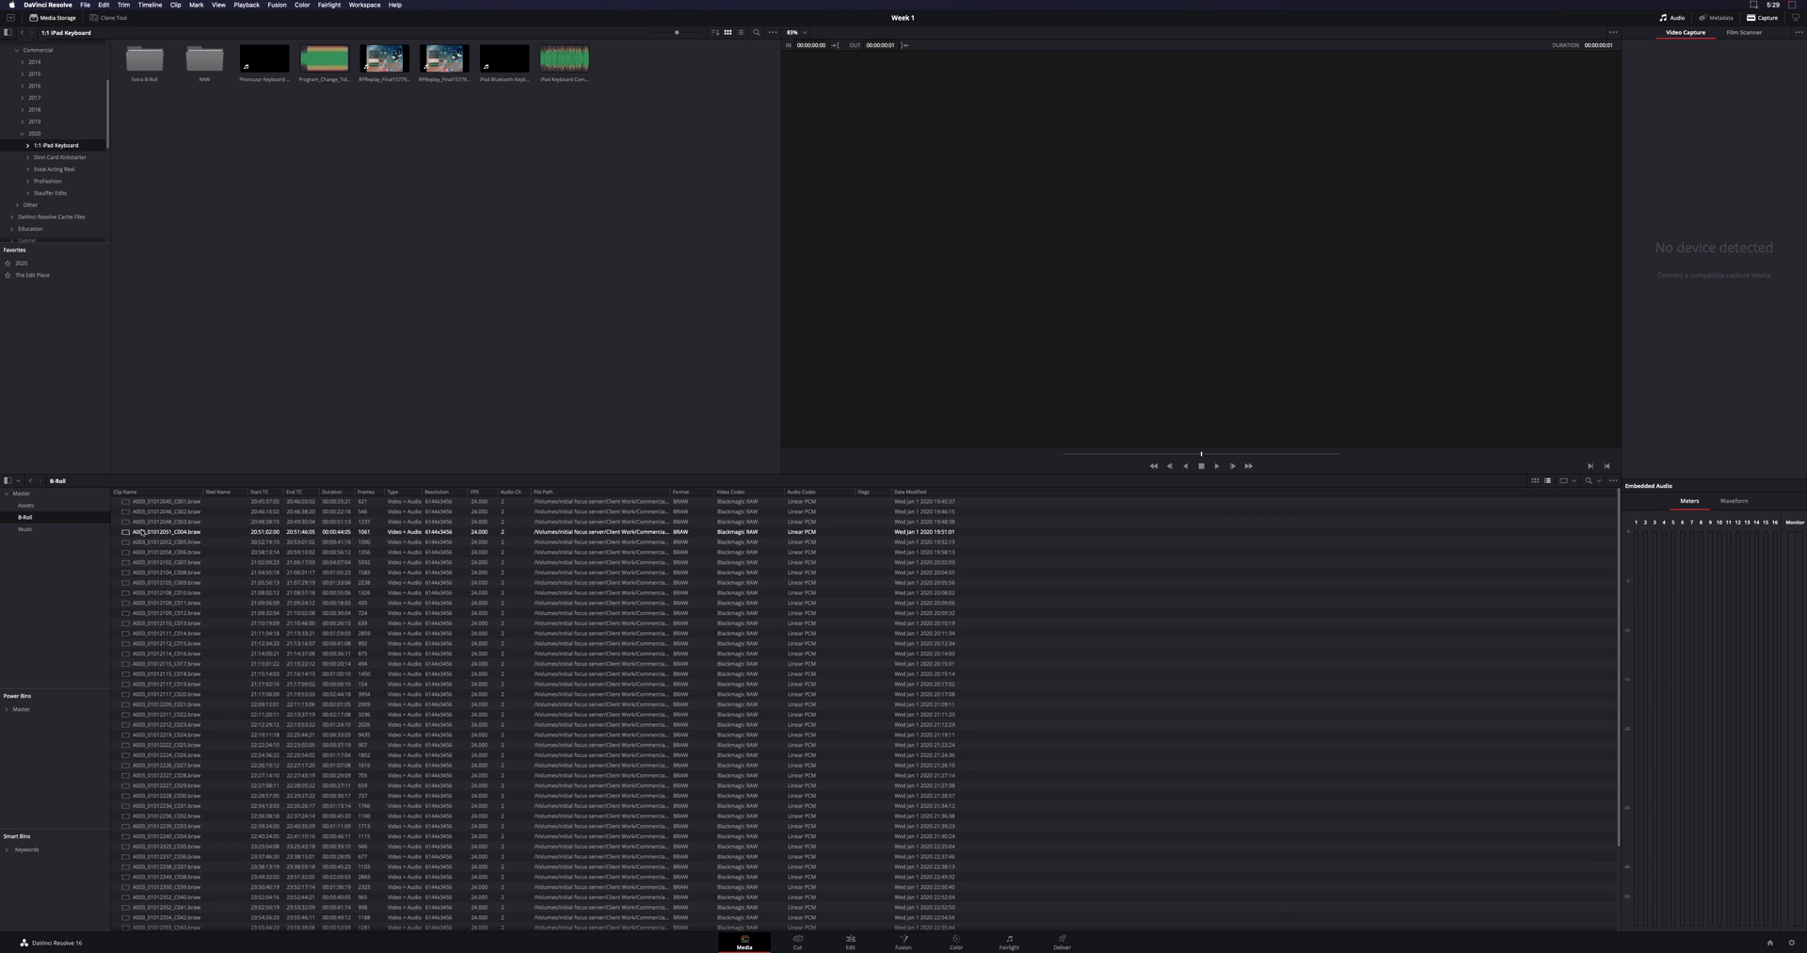
click(161, 511)
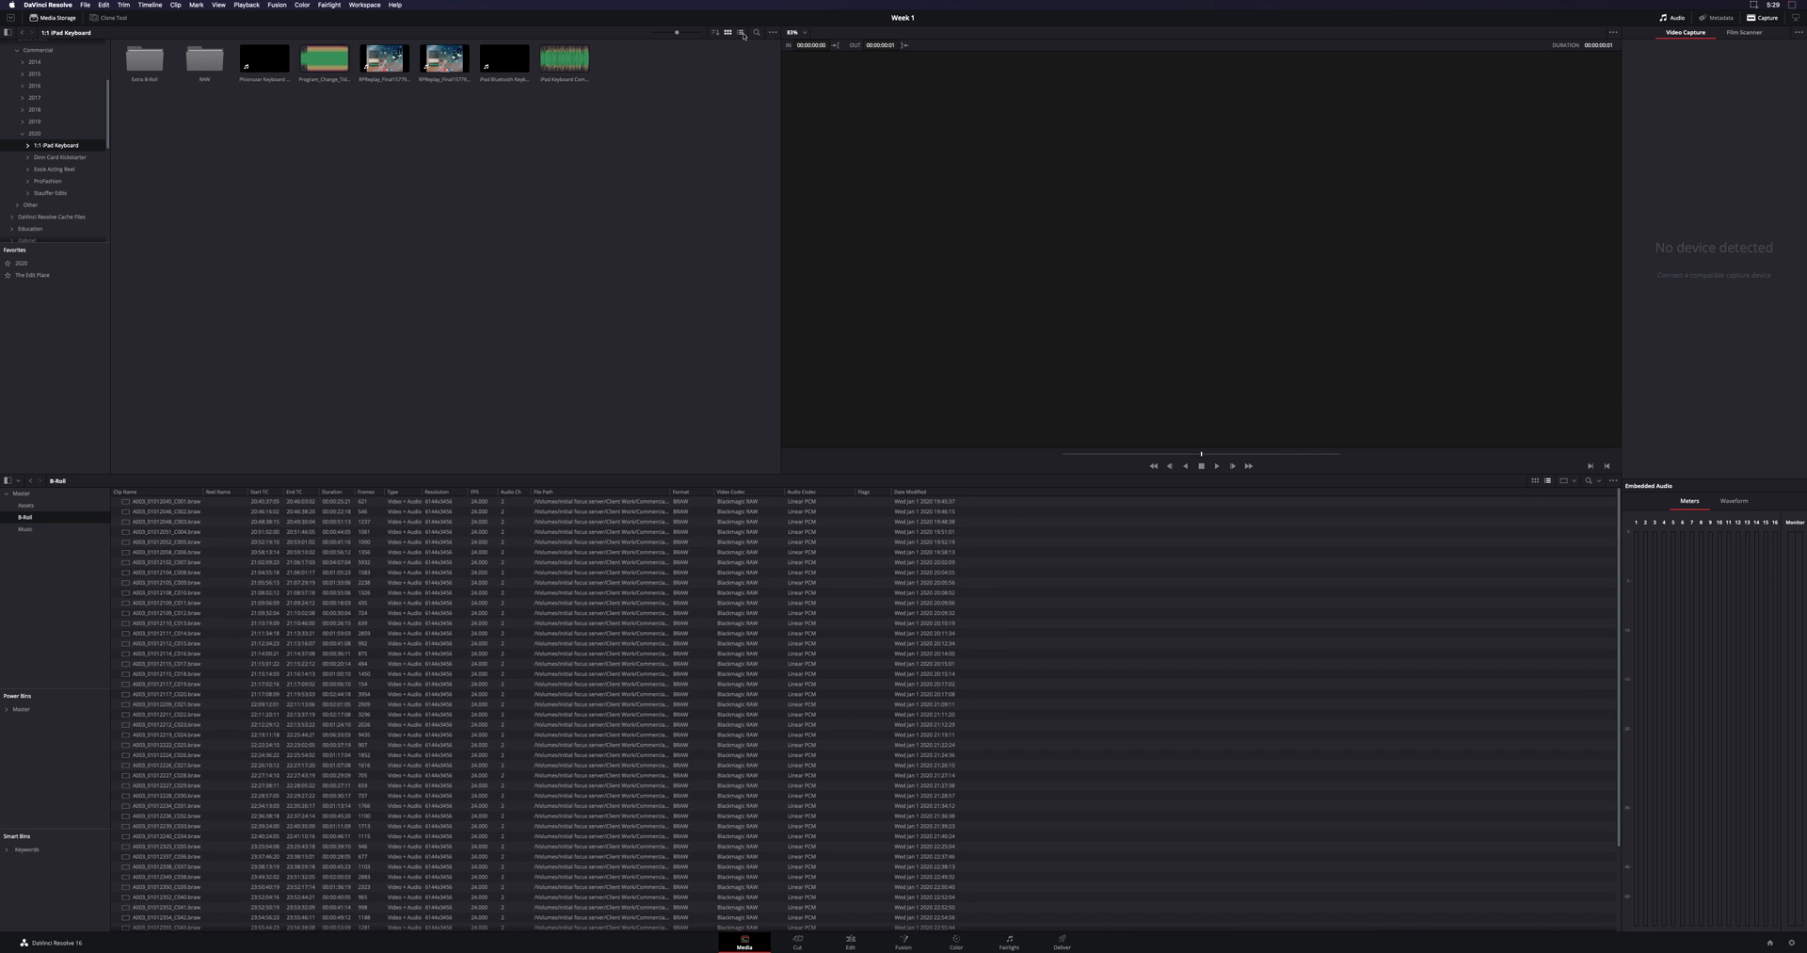
Show storage as a list and preview five B-Roll clips in the viewer
click(740, 31)
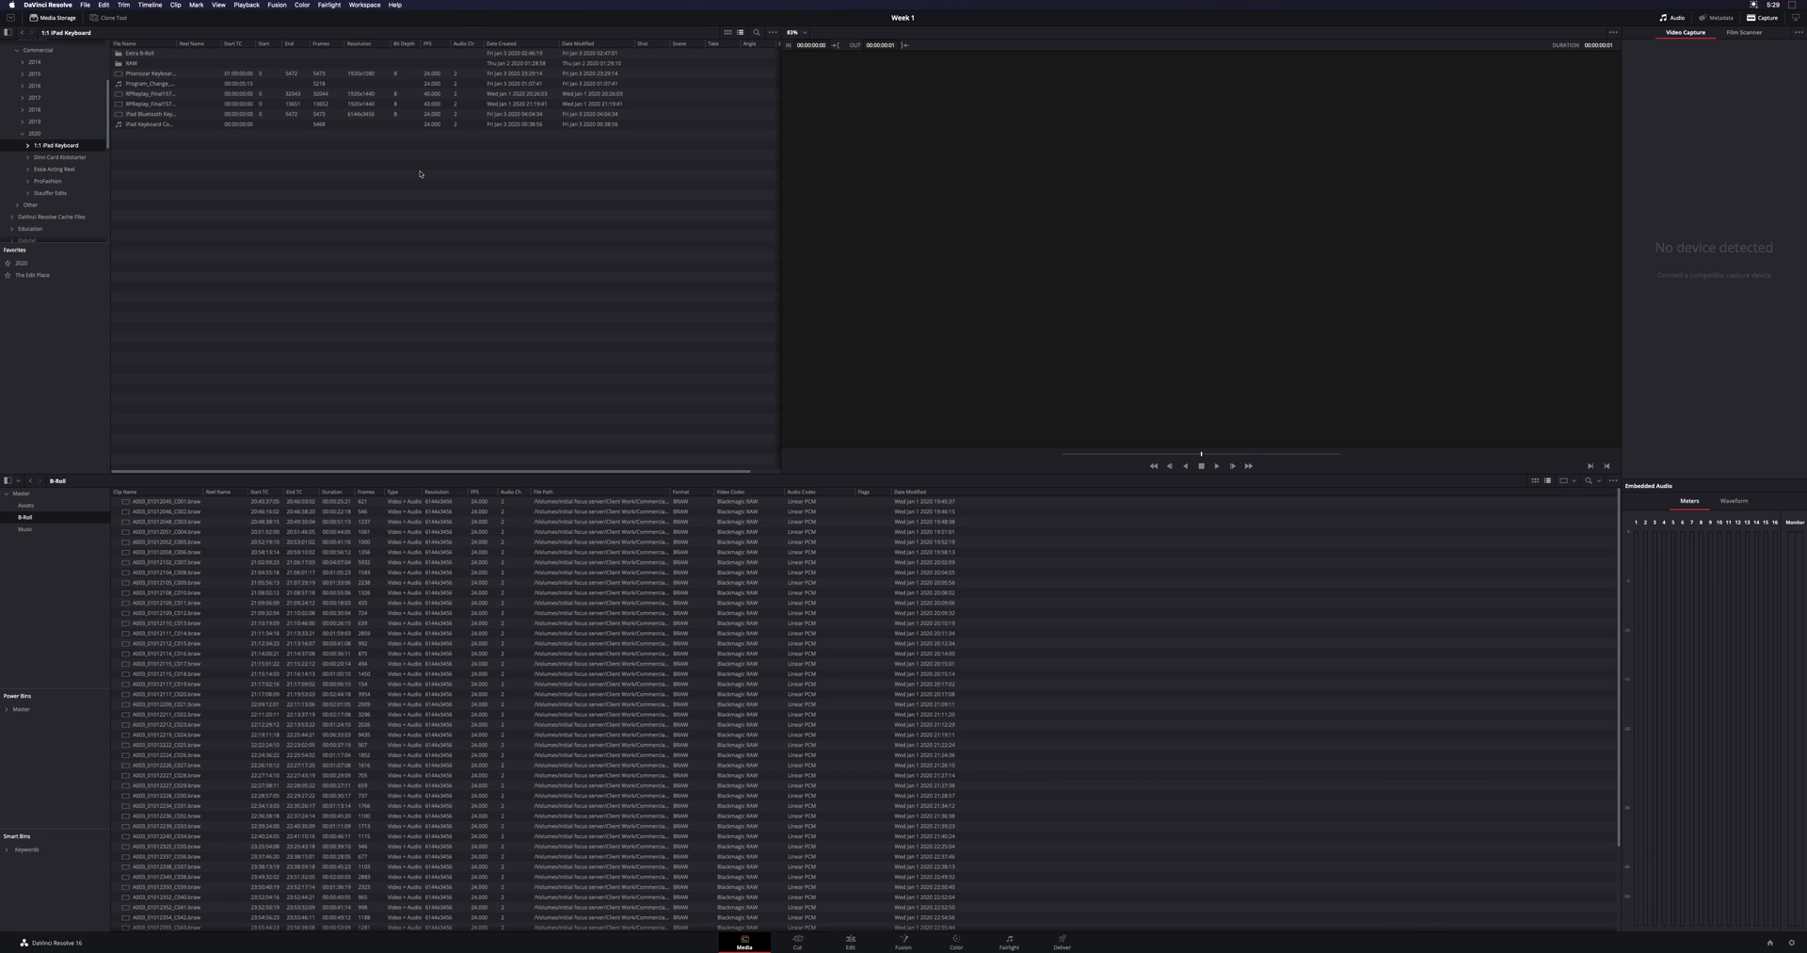
click(167, 512)
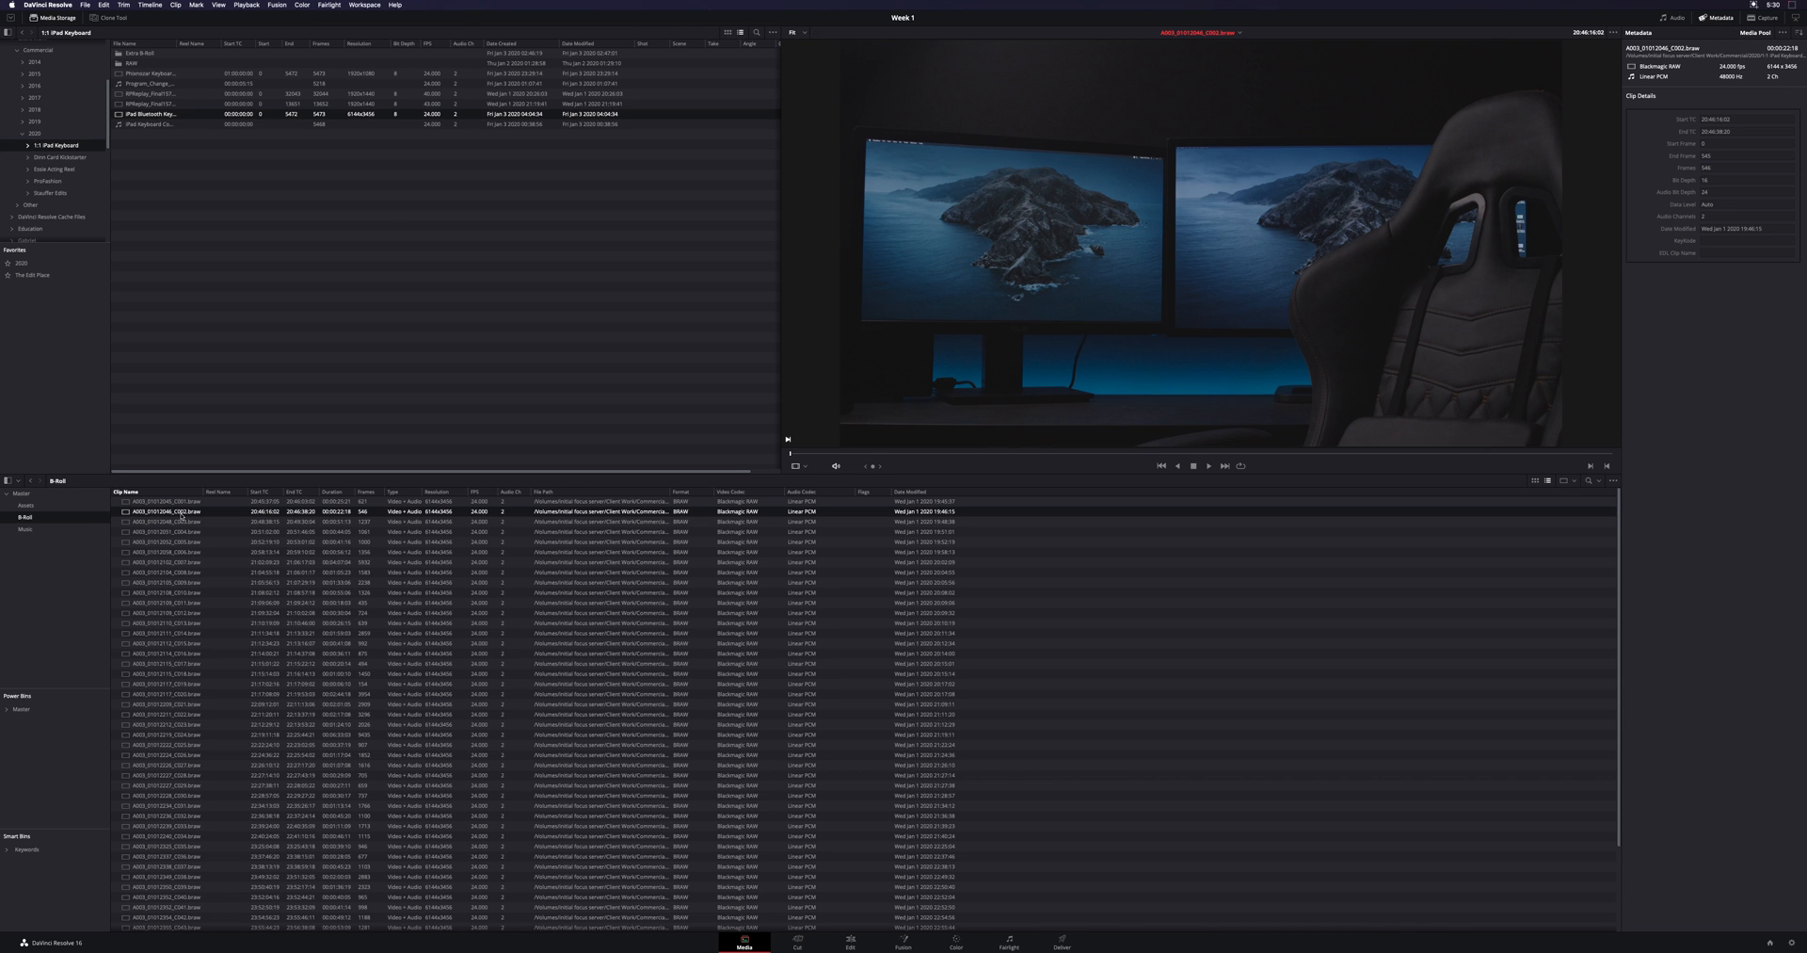
click(167, 532)
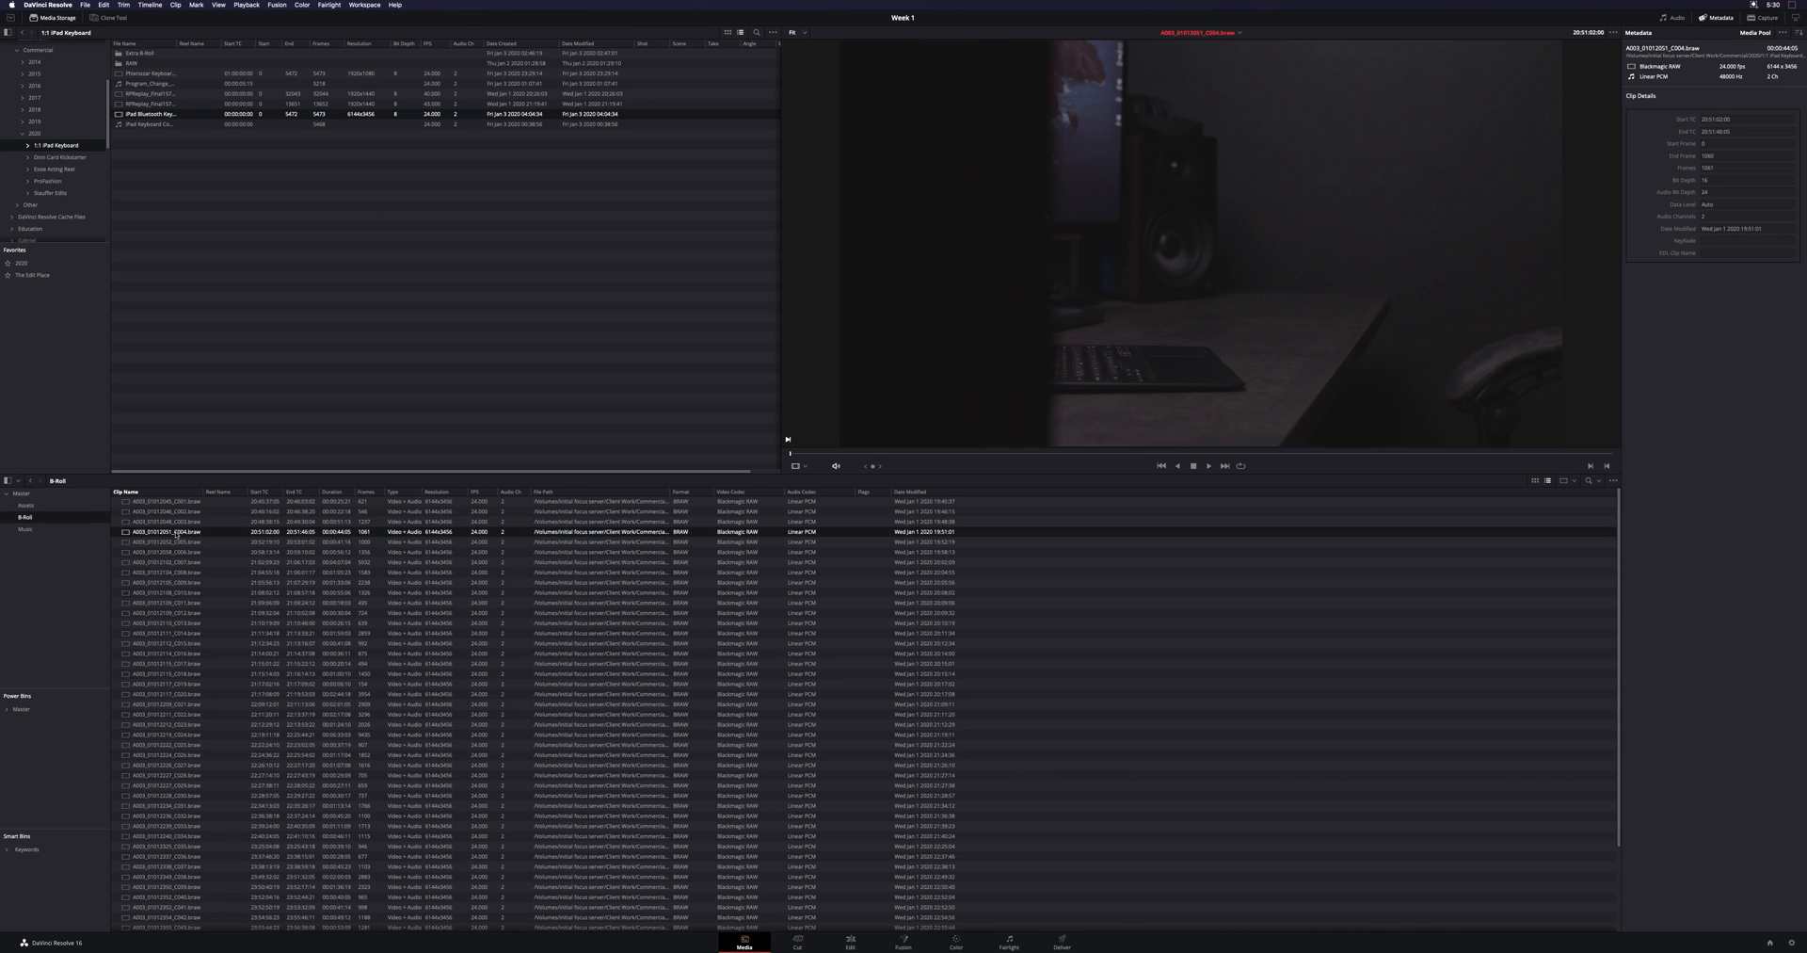
click(168, 542)
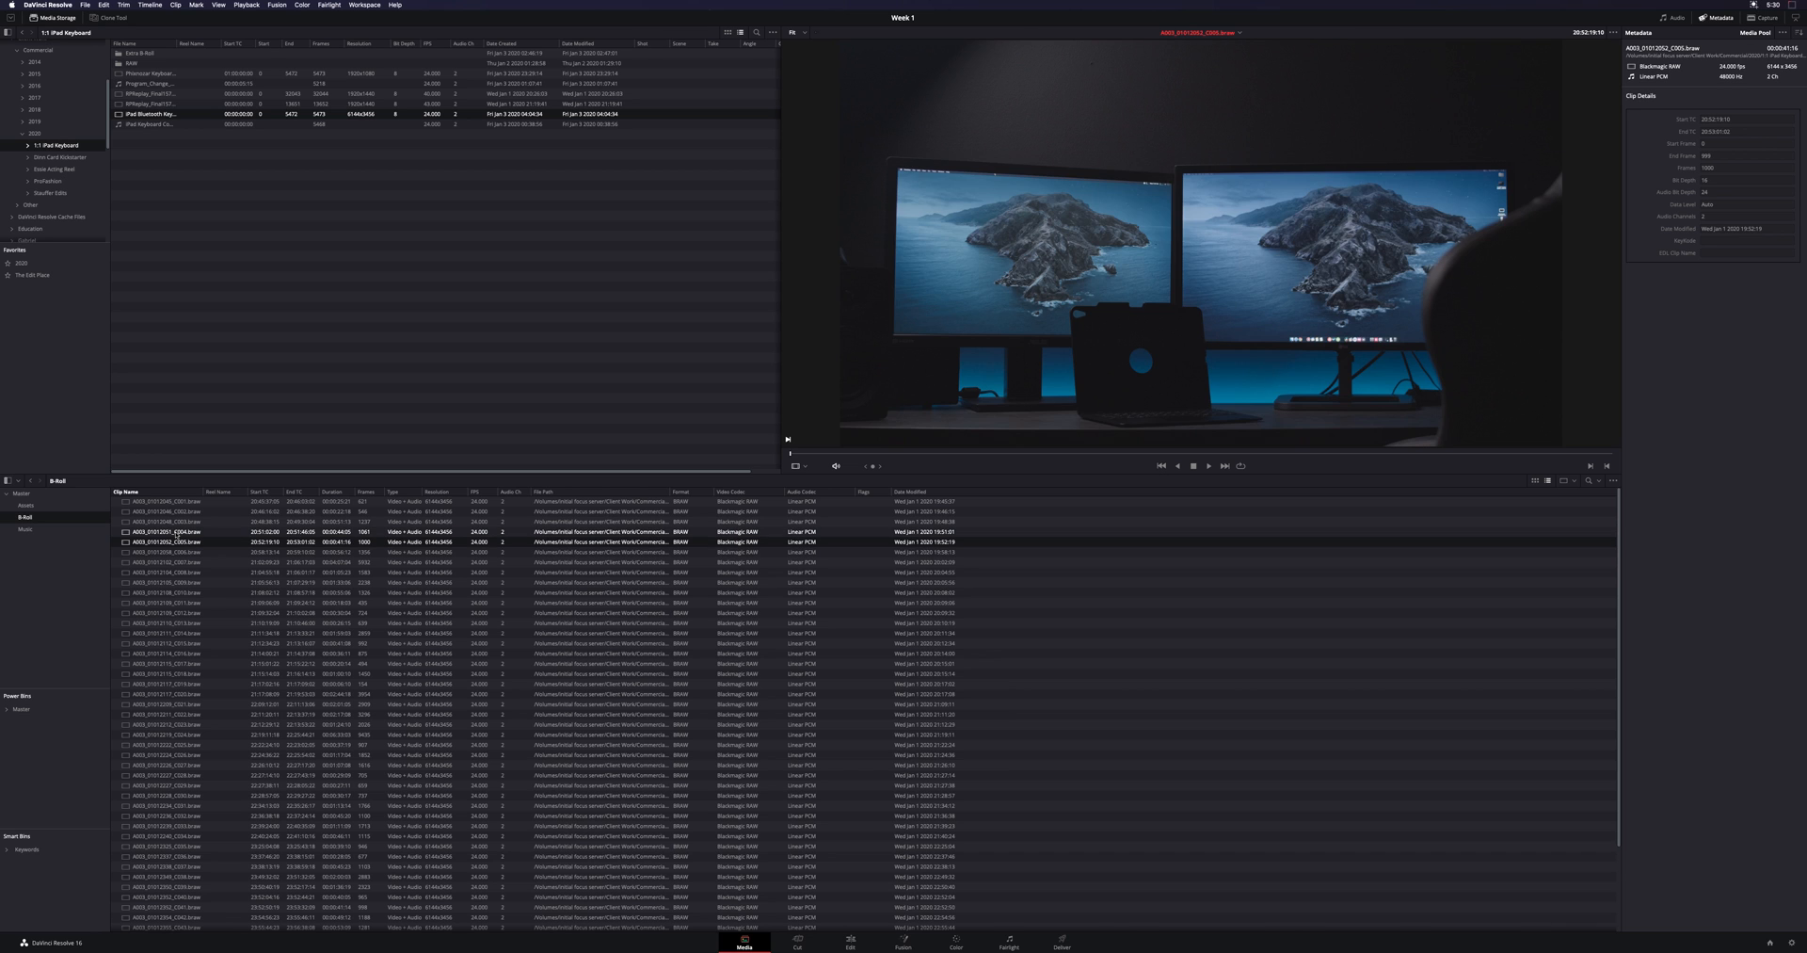
click(174, 583)
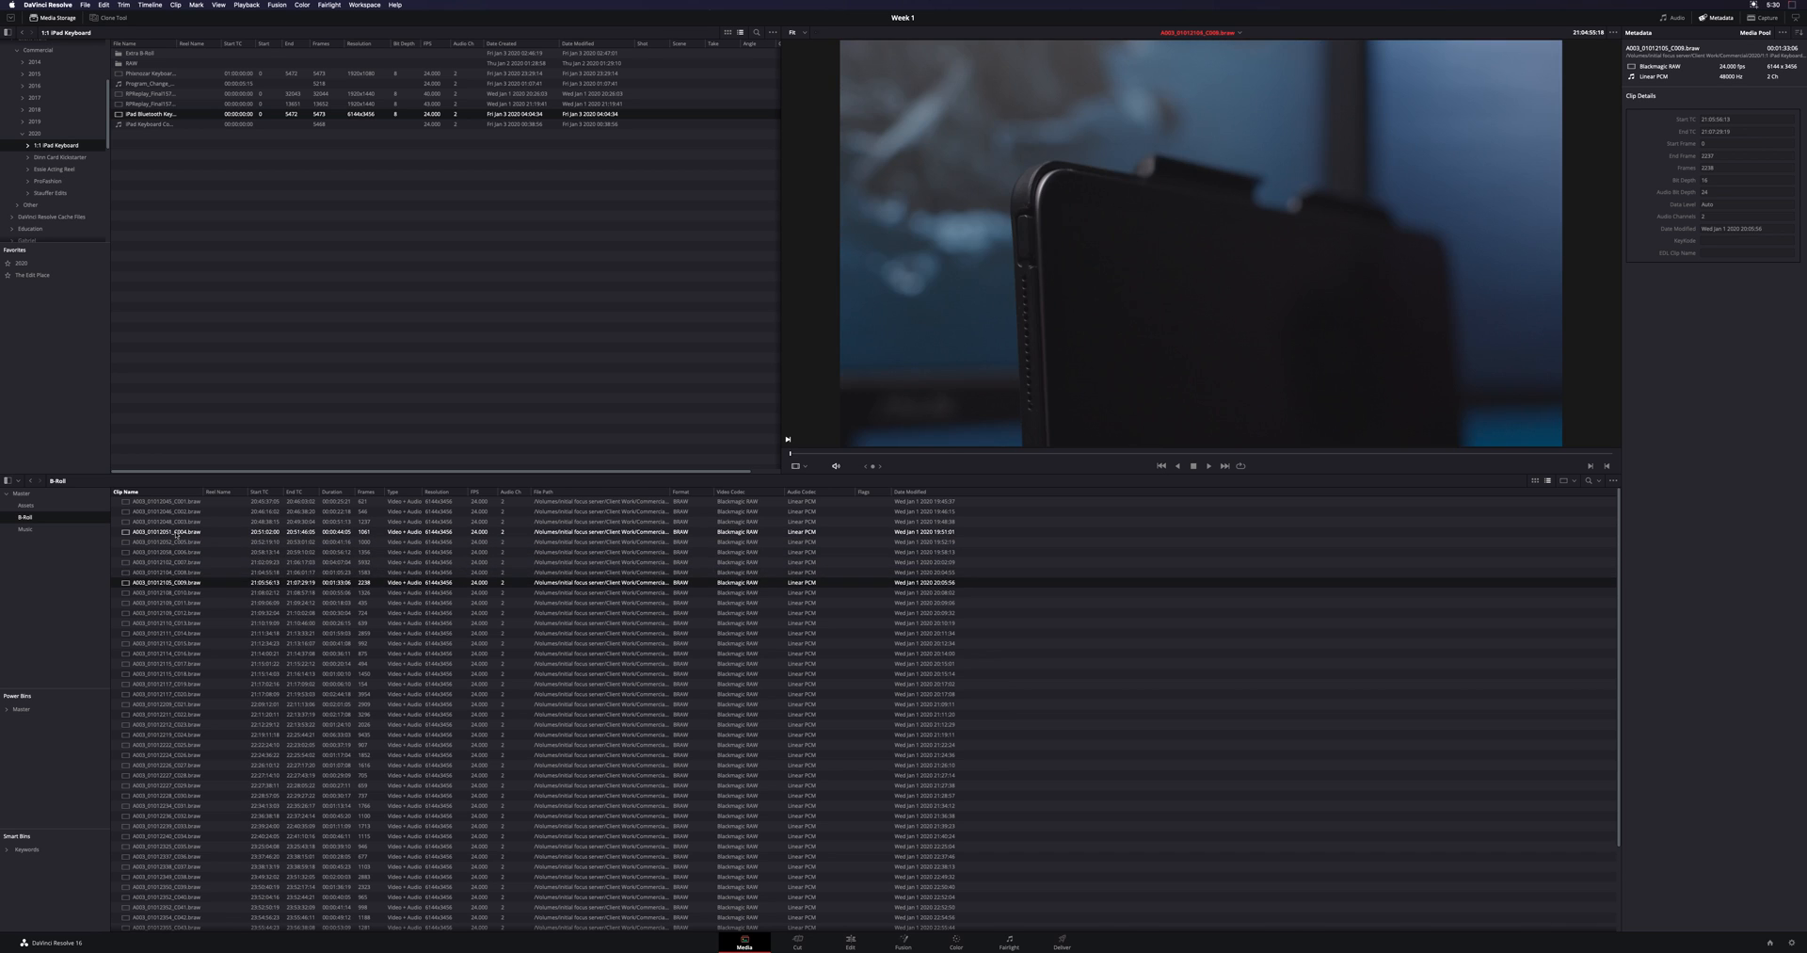
click(167, 602)
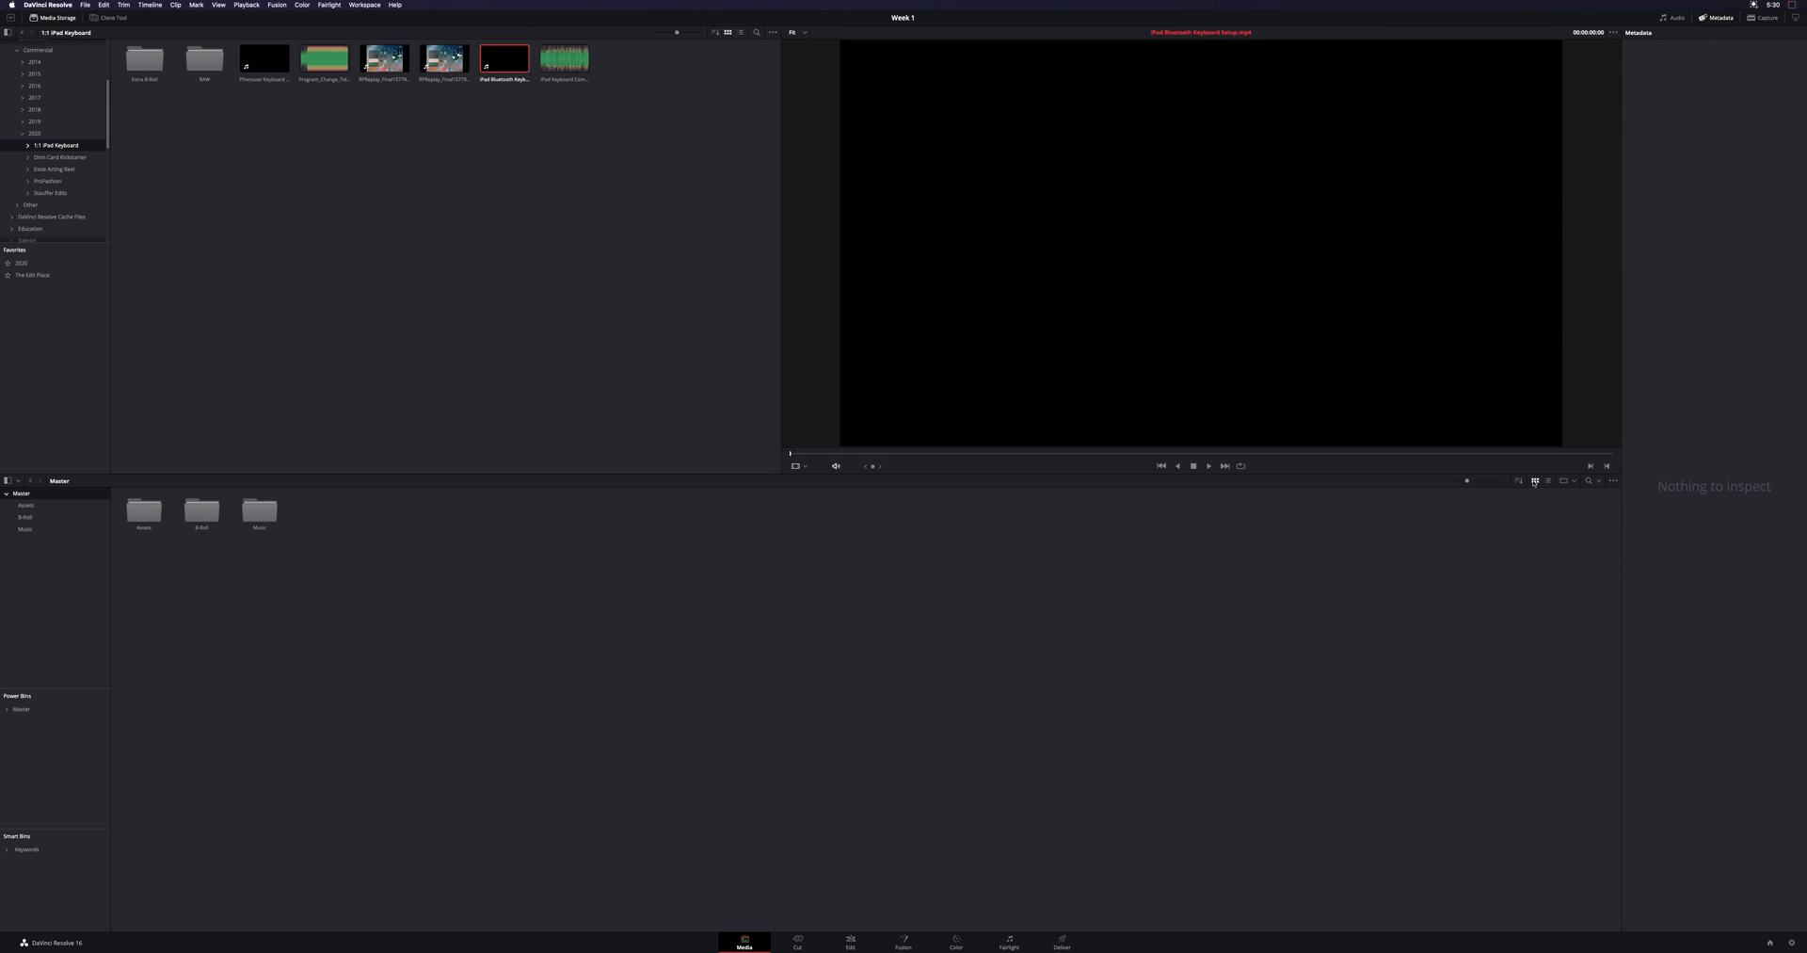
Expand the storage tree, open WORKING, and load the hair-straightening clip into the viewer
click(263, 58)
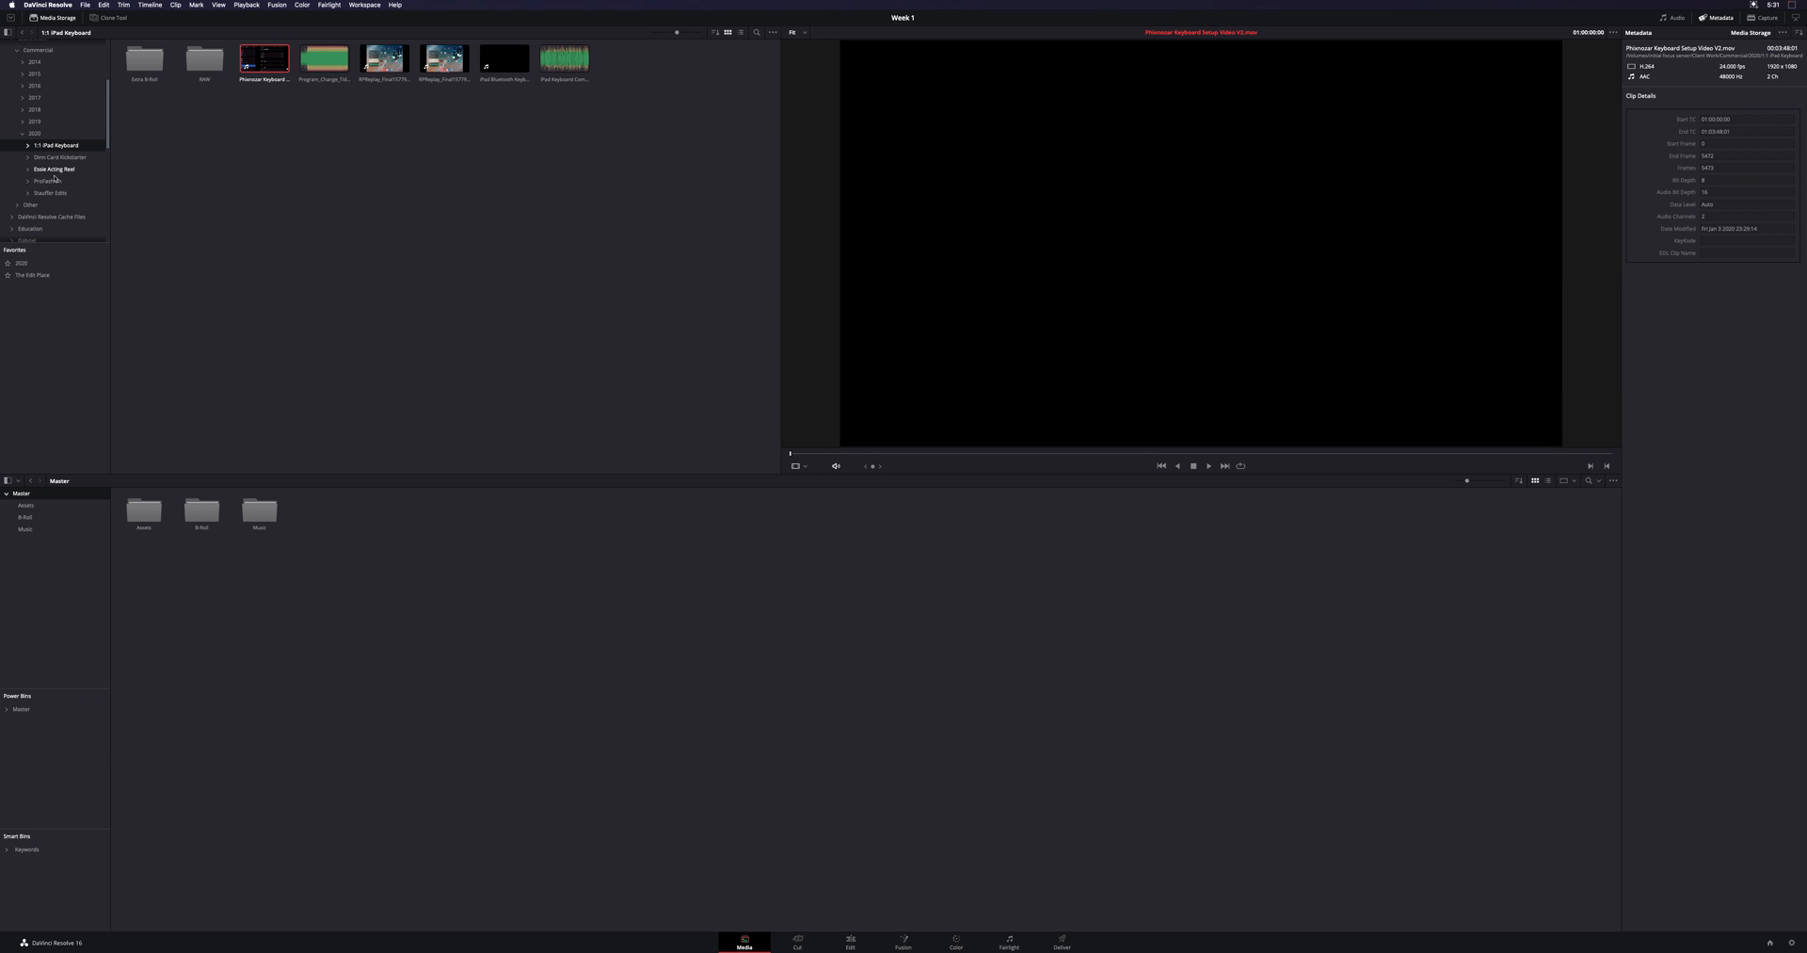
click(55, 230)
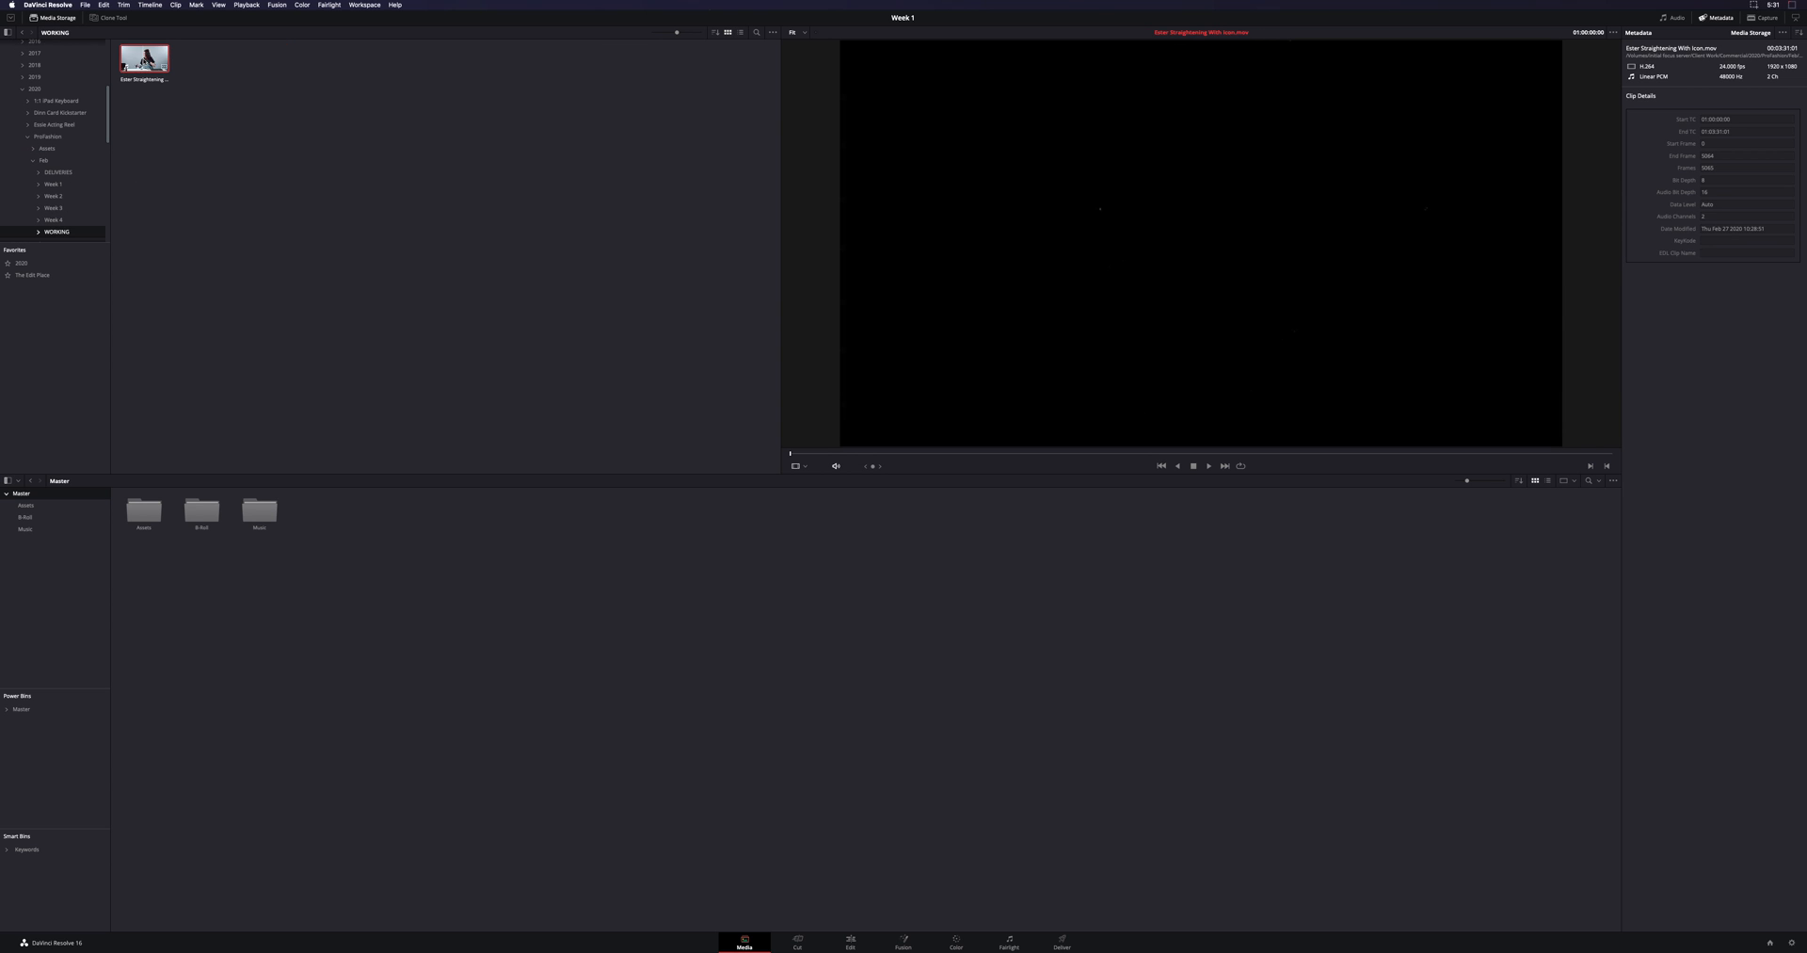
click(1208, 466)
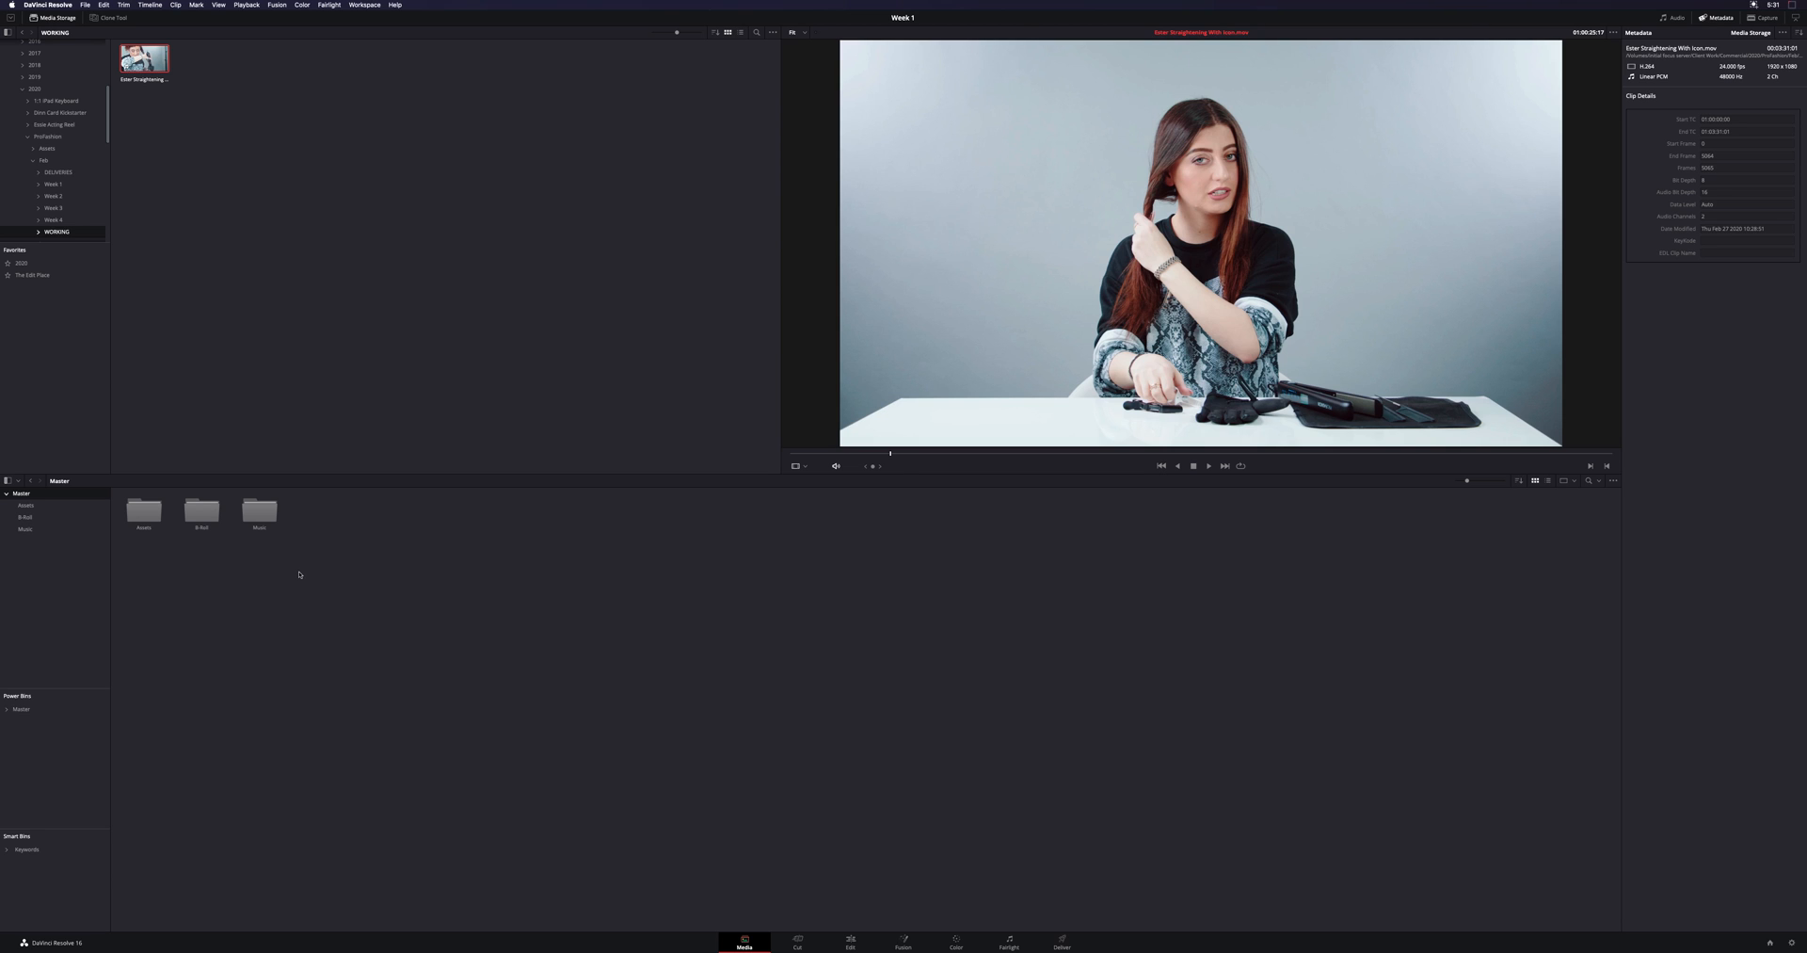
mouse_move(867, 447)
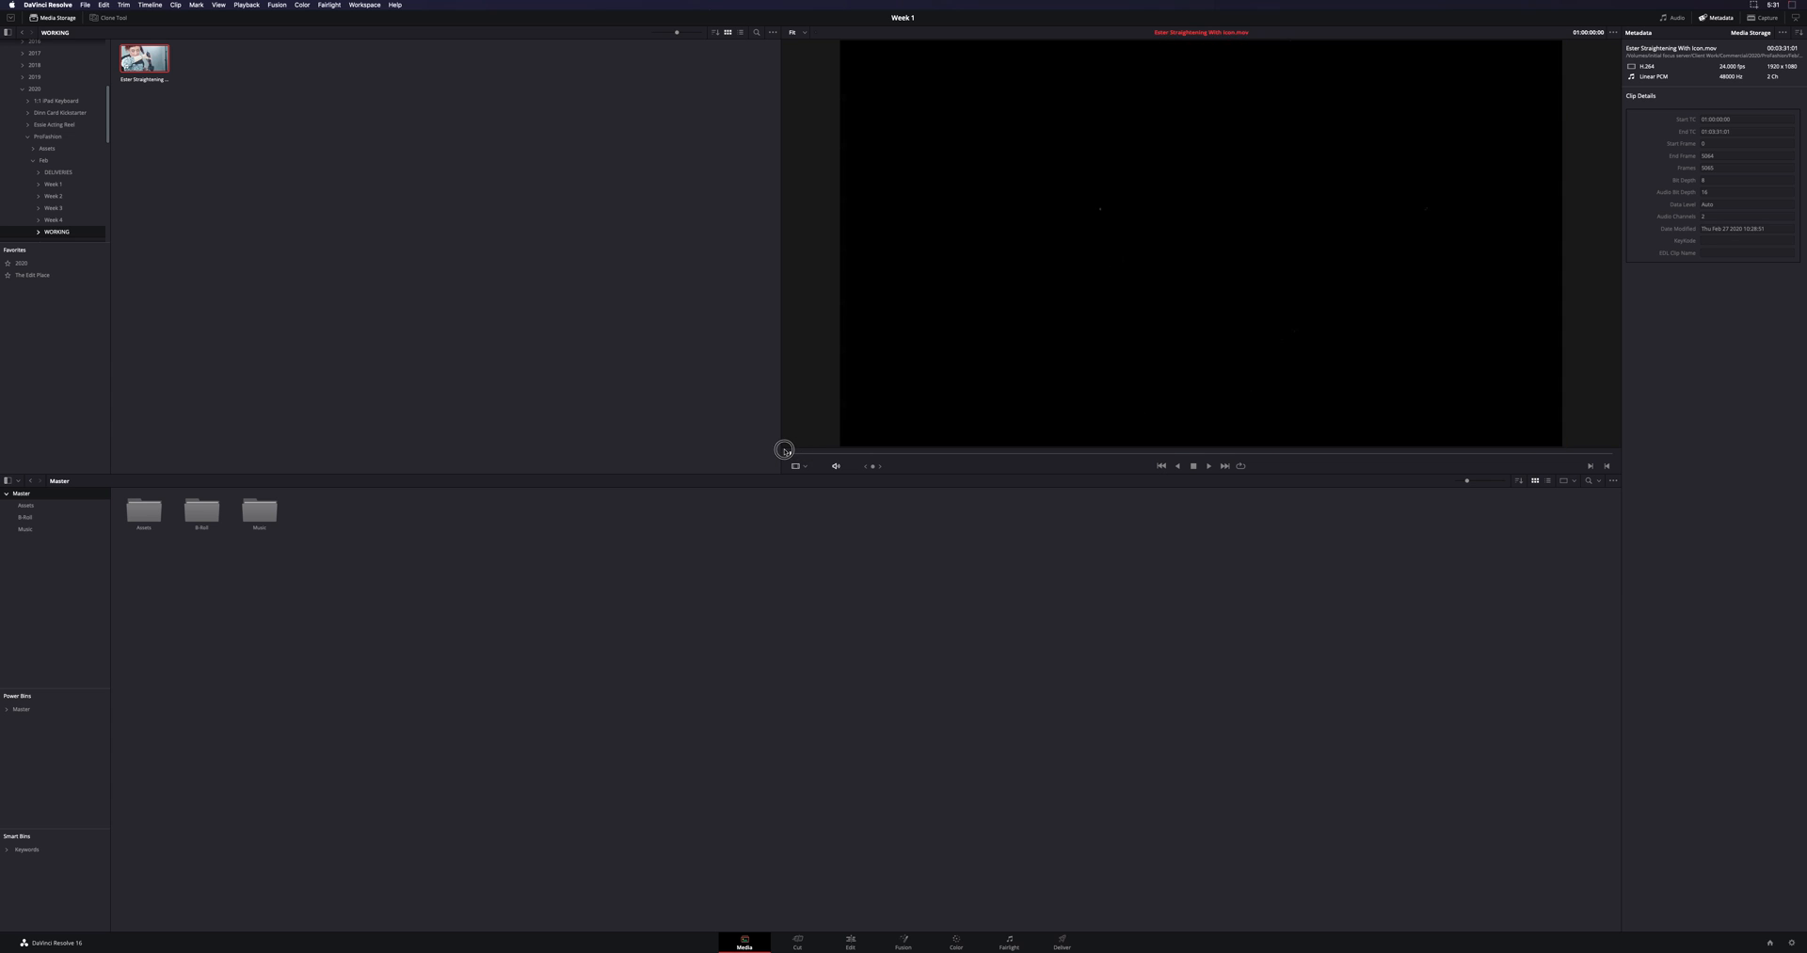
mouse_move(785, 449)
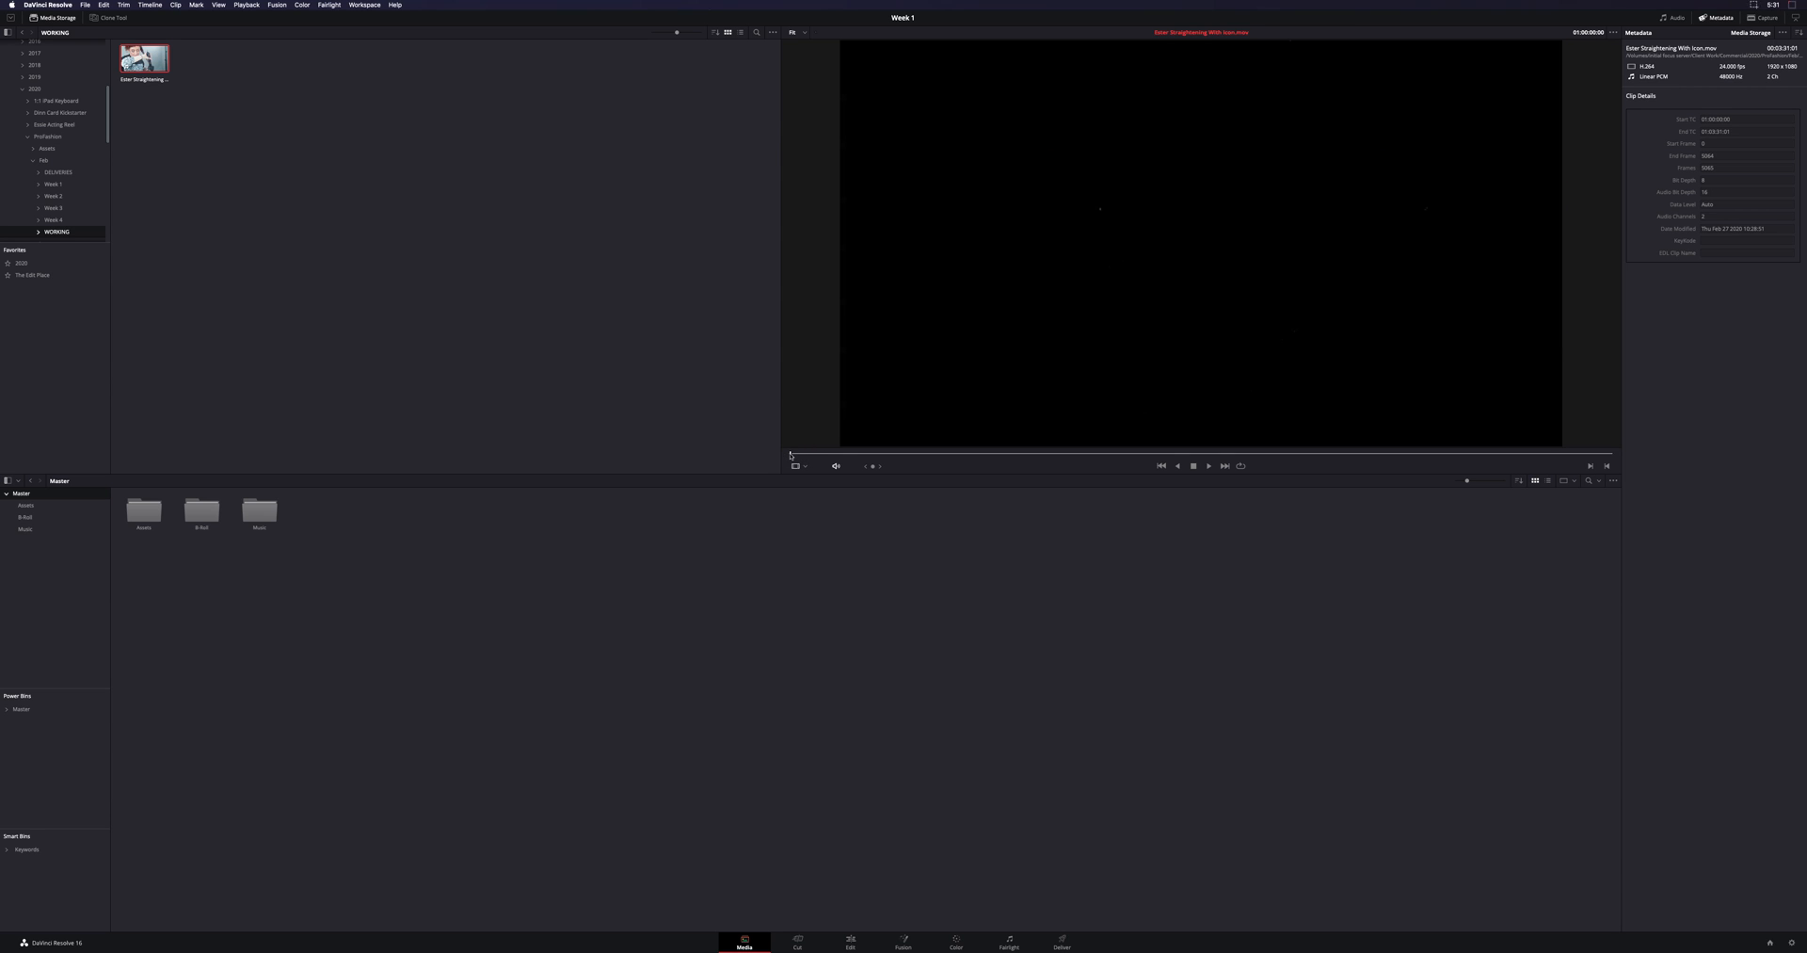
mouse_move(1344, 441)
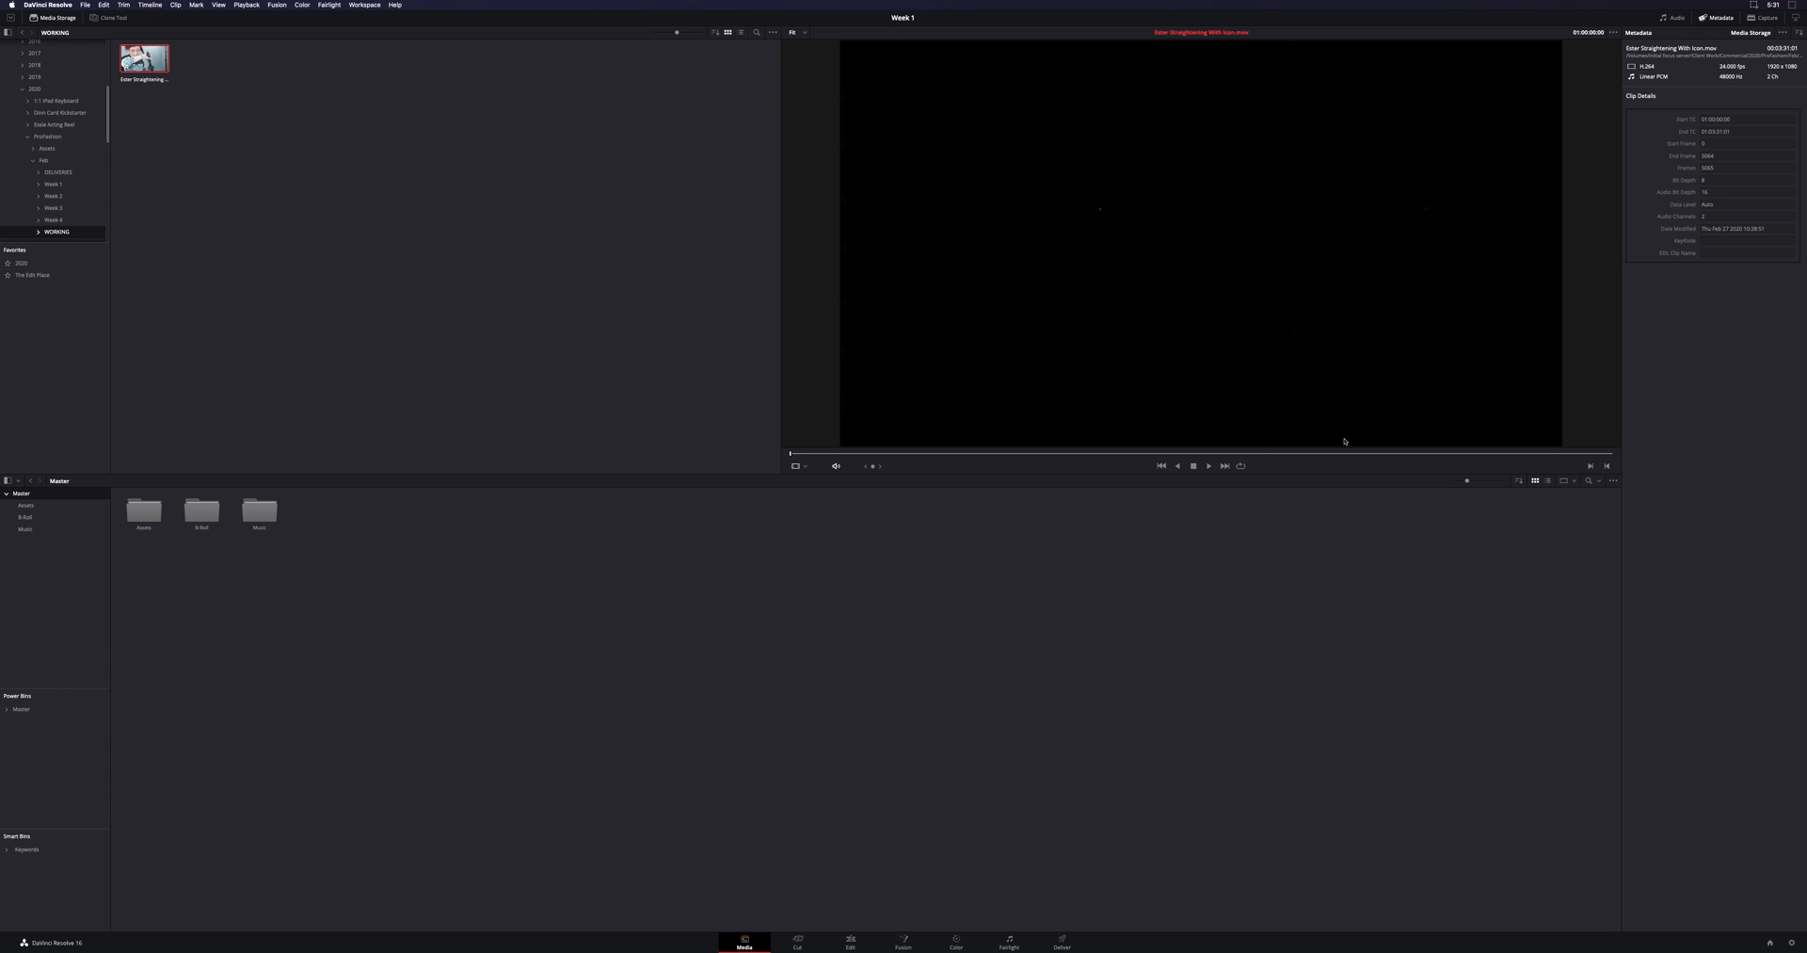
mouse_move(793, 453)
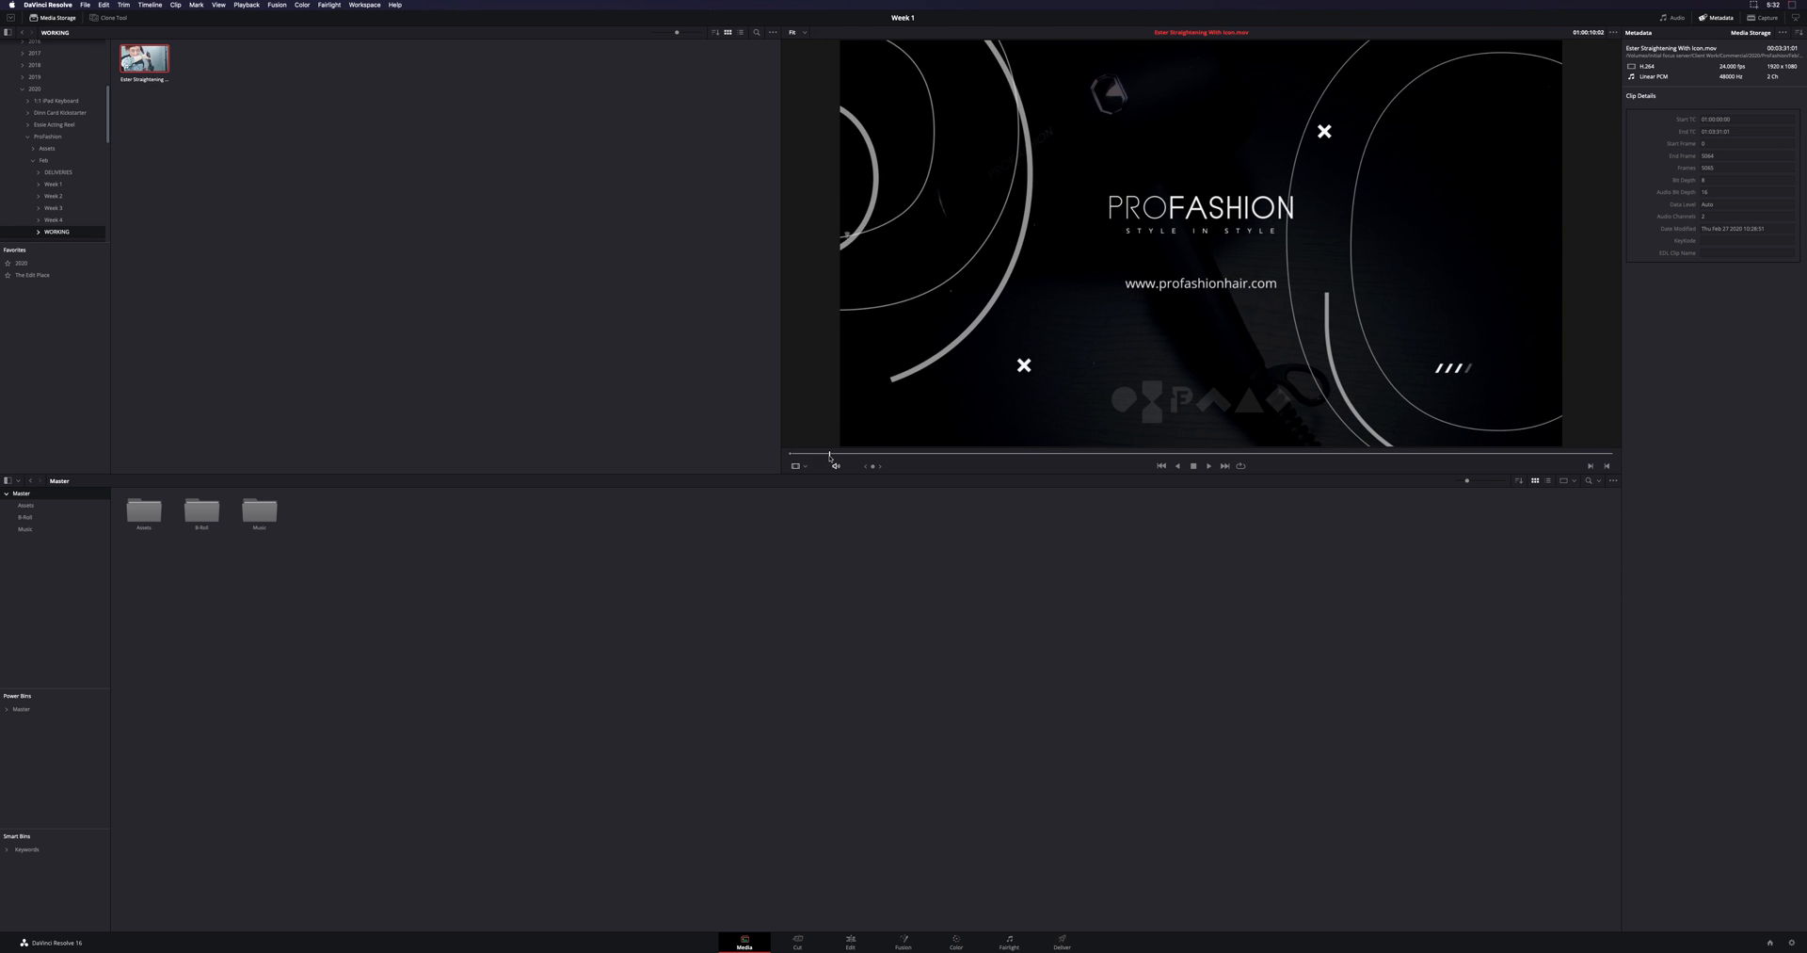
mouse_move(746, 444)
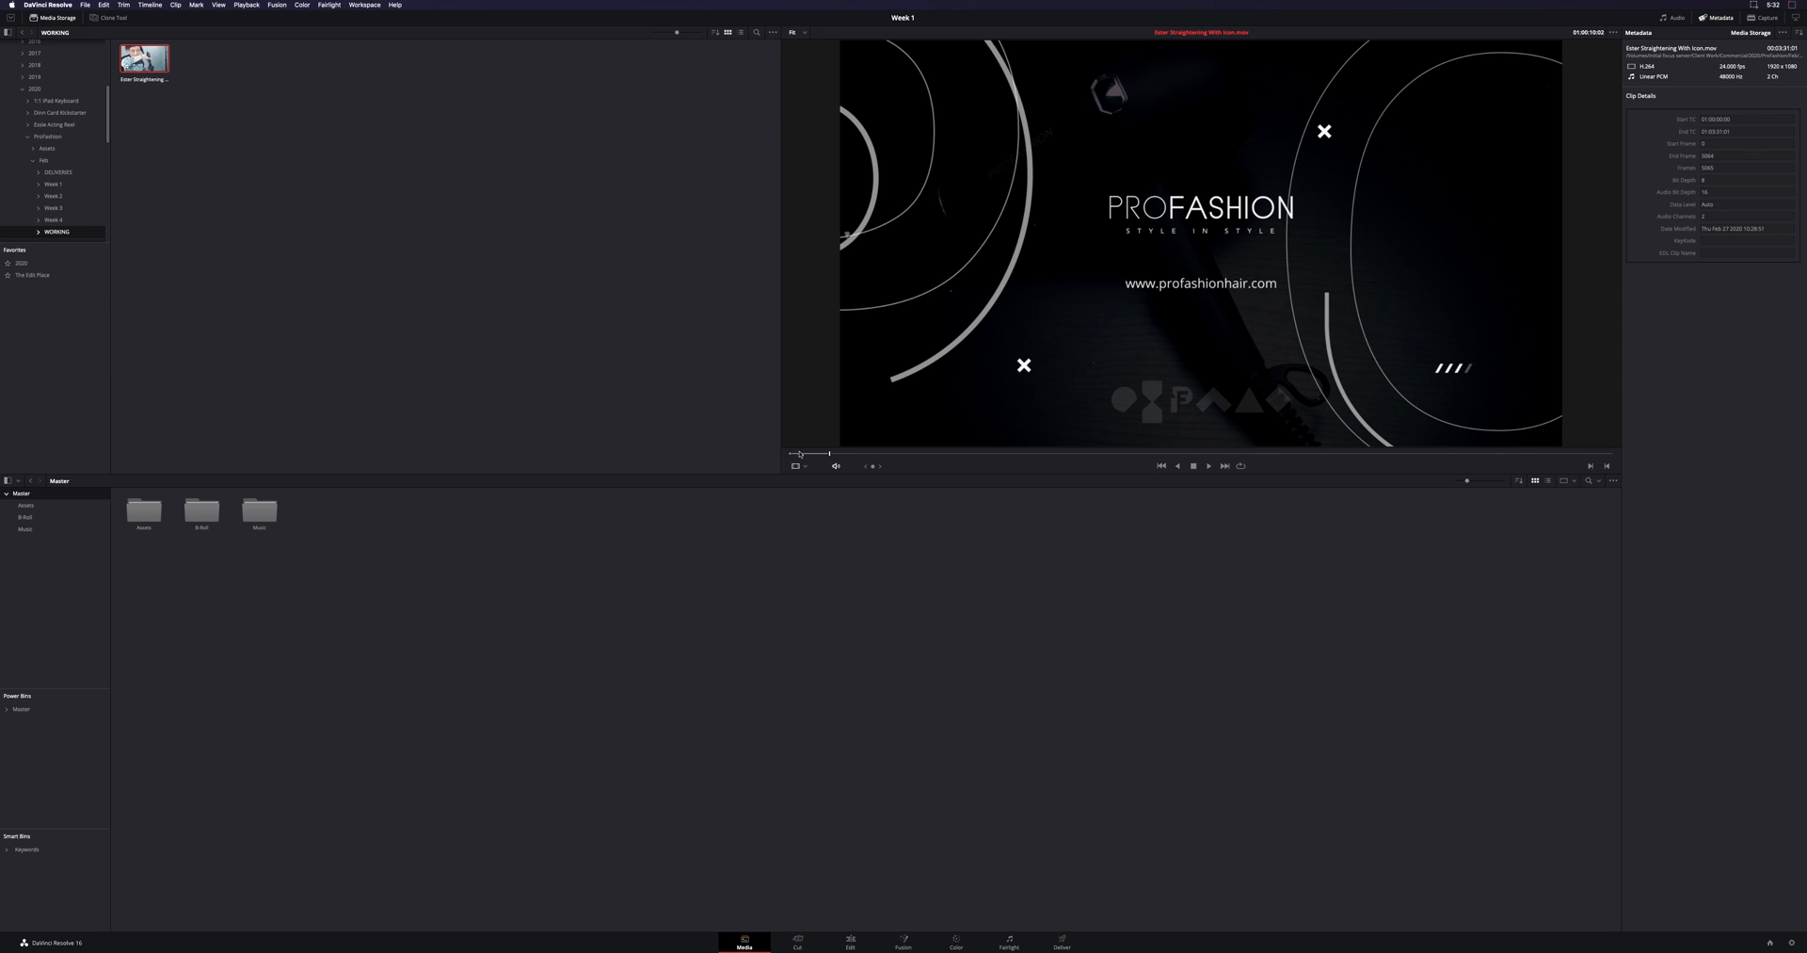
Scrub the jog bar to mark the PROFASHION intro range of the clip
drag(801, 453, 826, 453)
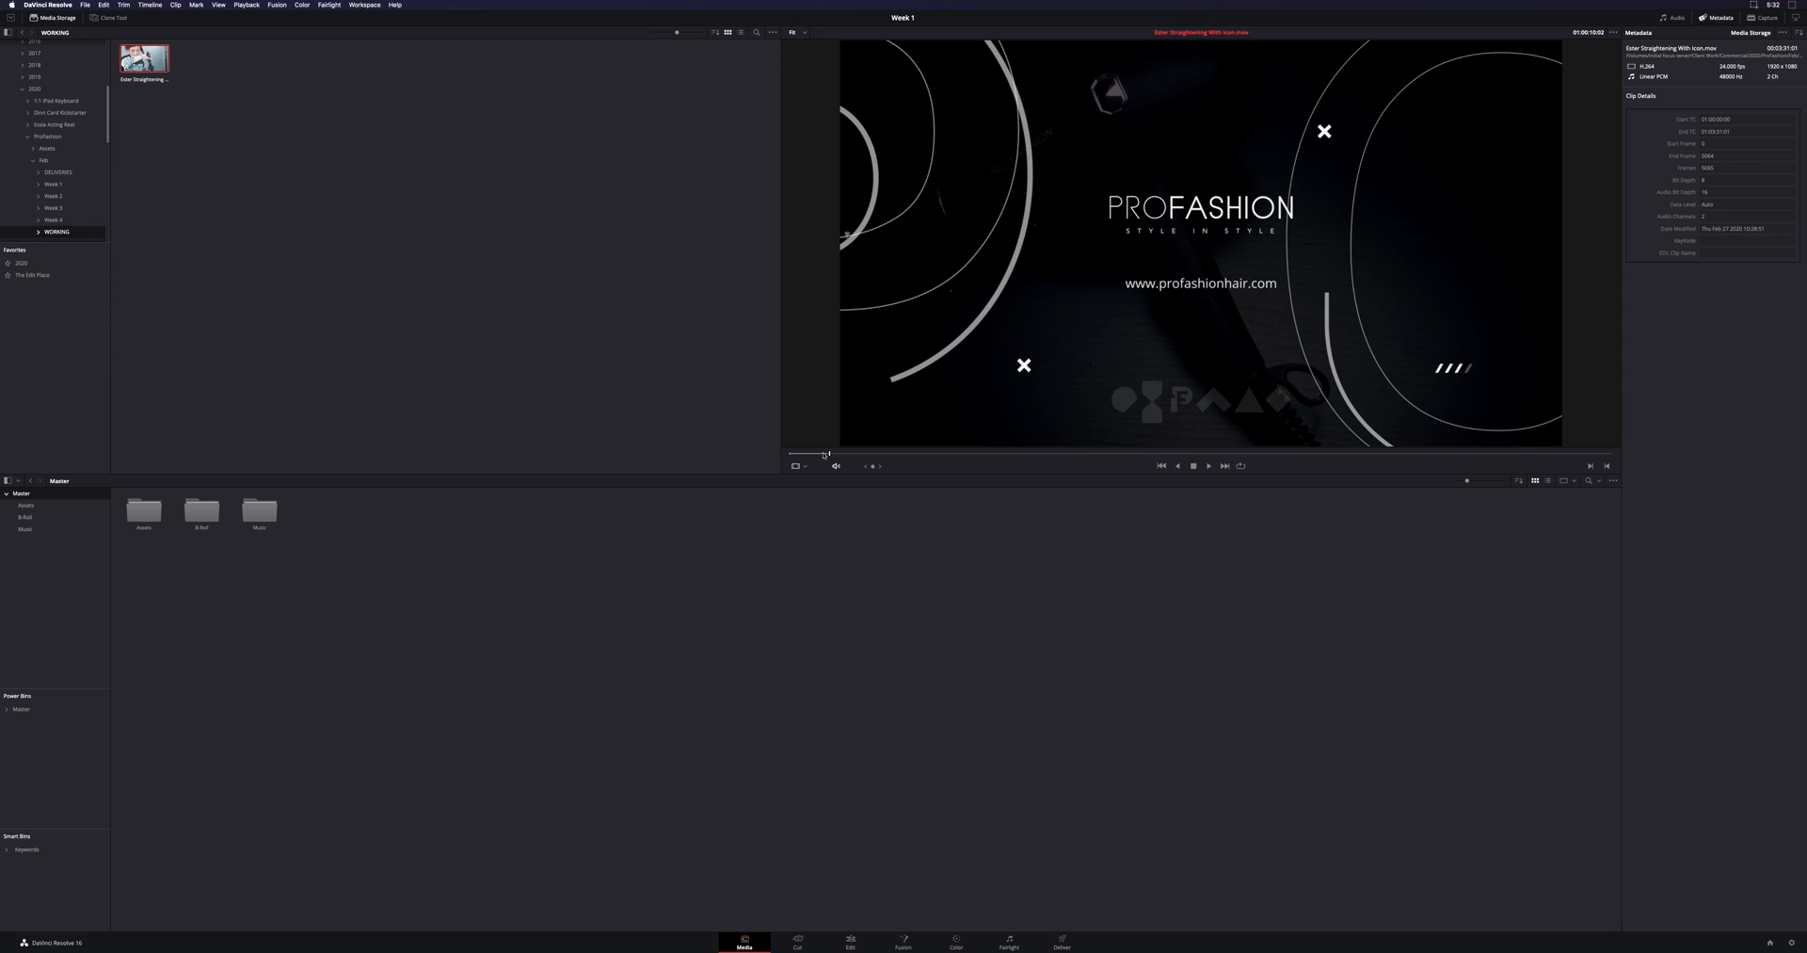
mouse_move(1103, 414)
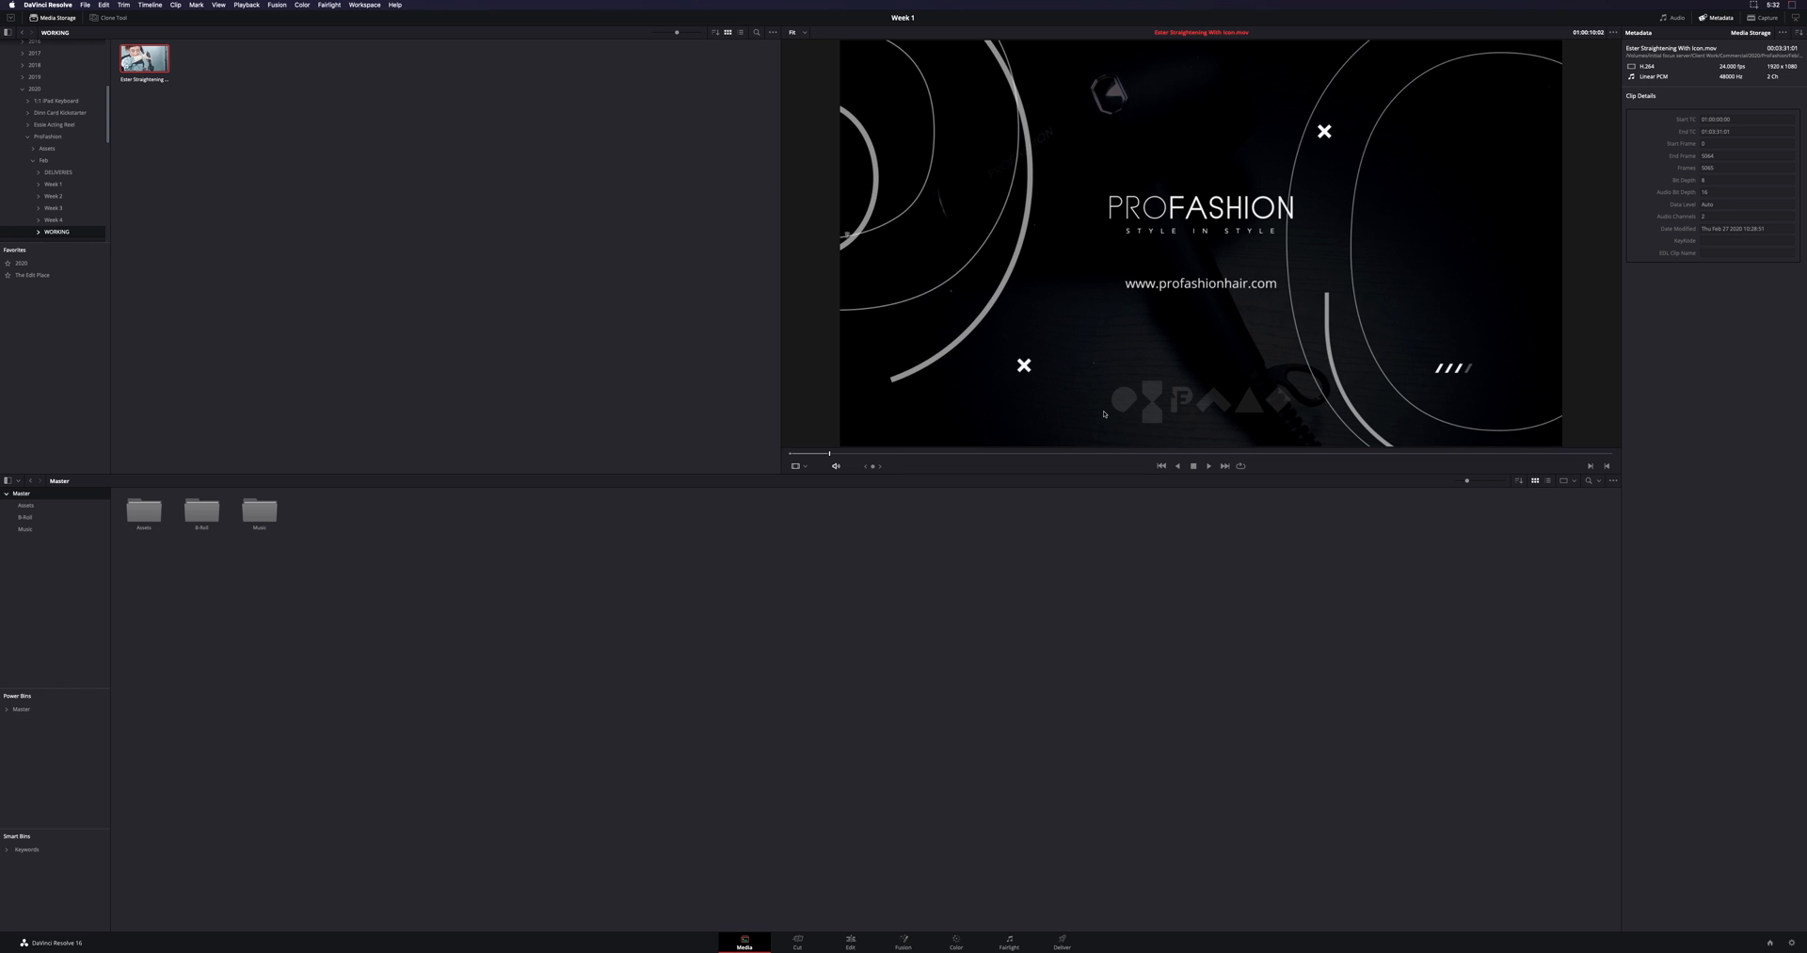
mouse_move(1075, 242)
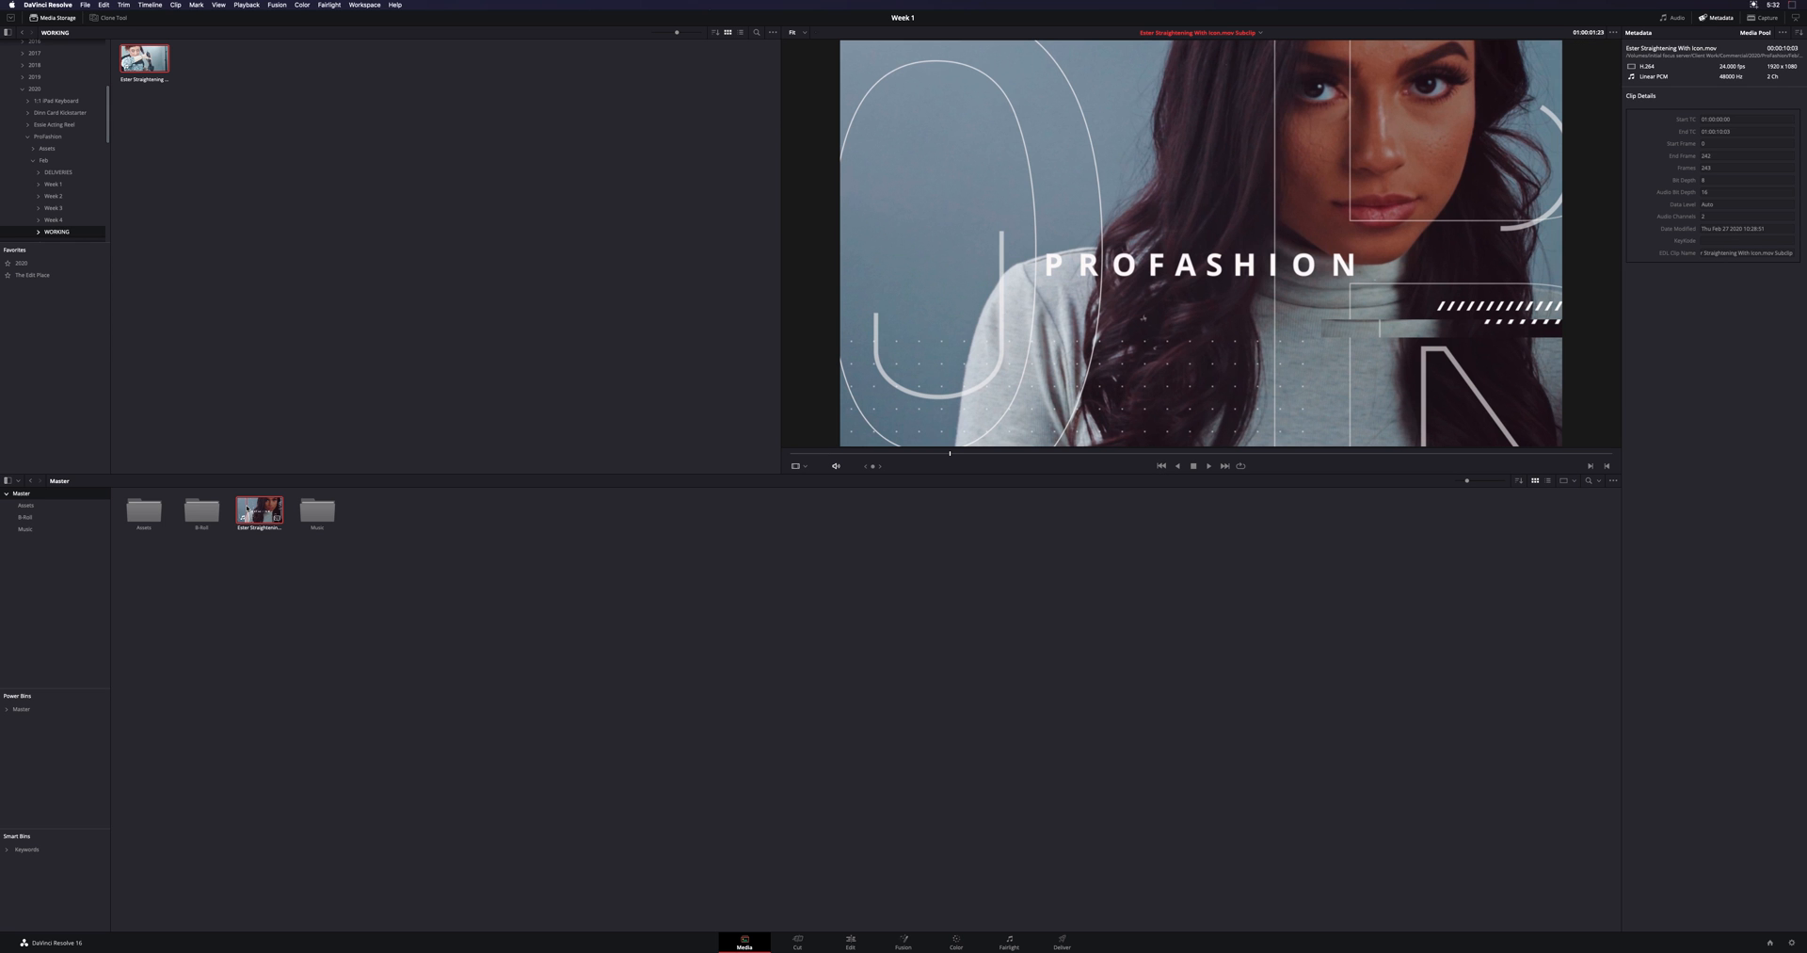
Play back the new intro subclip in the viewer
click(1208, 465)
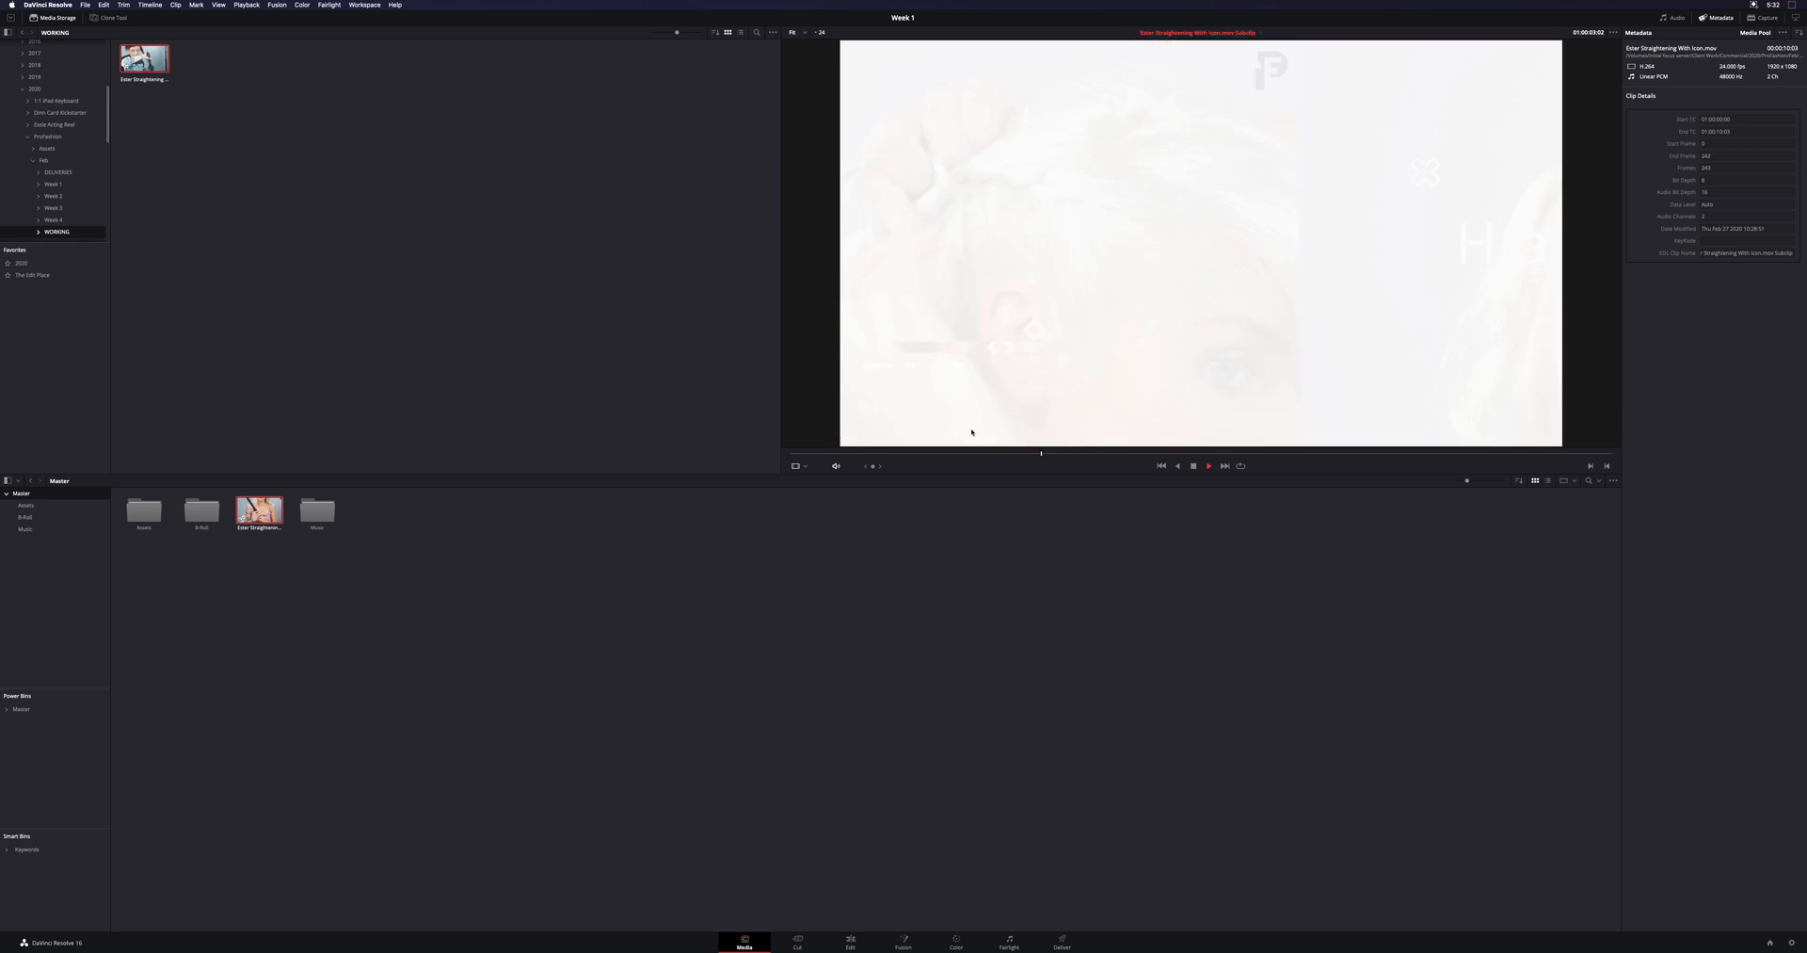